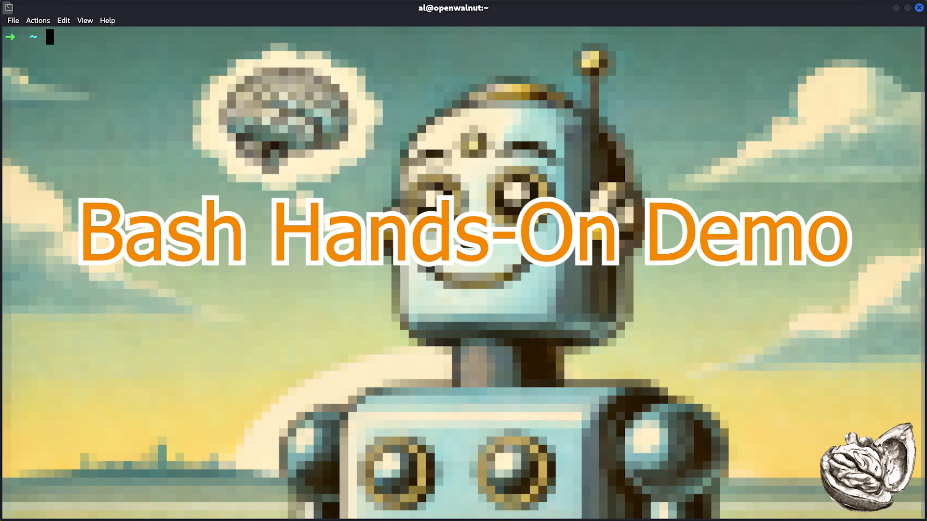
Run bash bash_lab_1.sh from the home folder to create the lab files
type("bash bas")
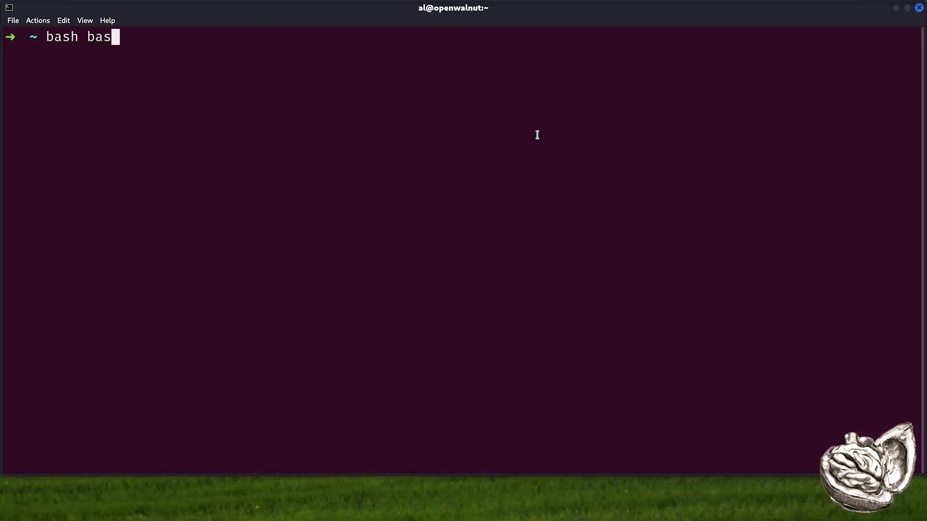
key("Return")
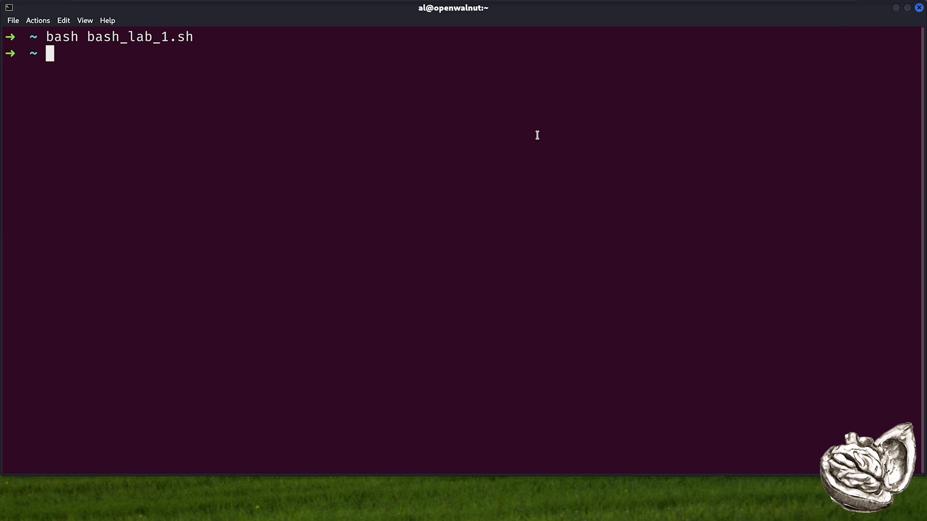
mouse_move(412, 115)
type("cd")
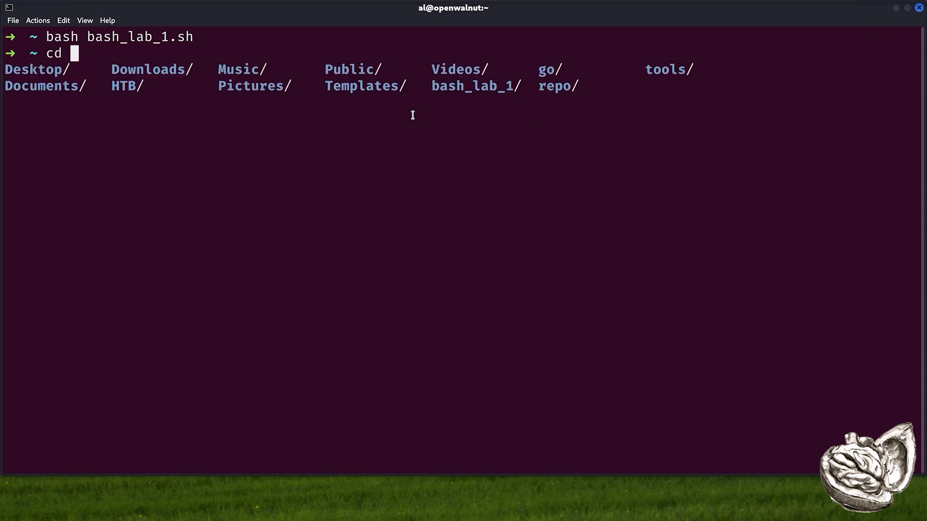
Change into bash_lab_1/file_management and confirm the path /home/al/bash_lab_1/file_management with pwd
type("bash_lab_1/file_management/")
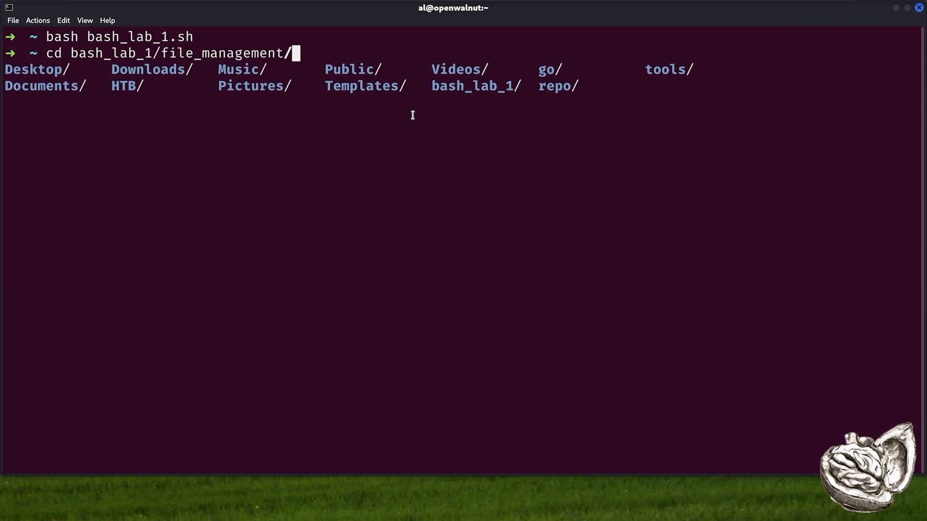
key("Return")
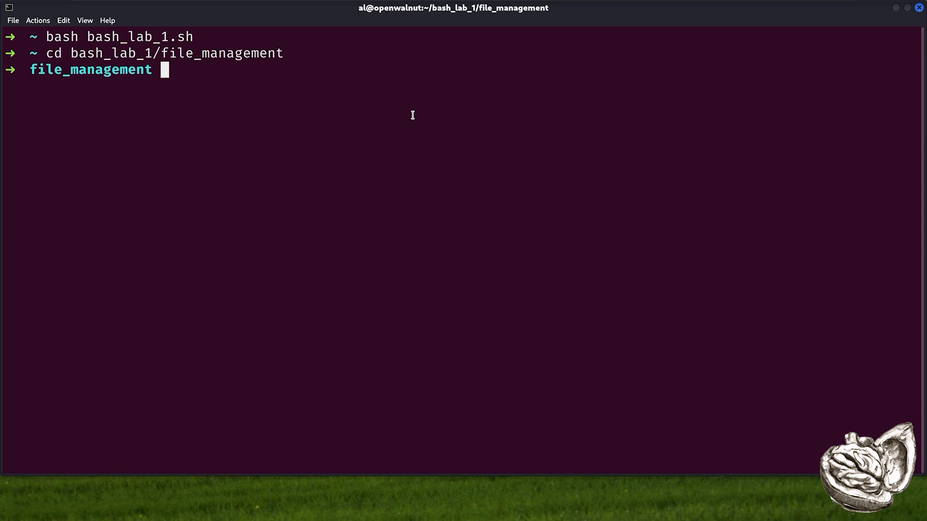
type("pwd")
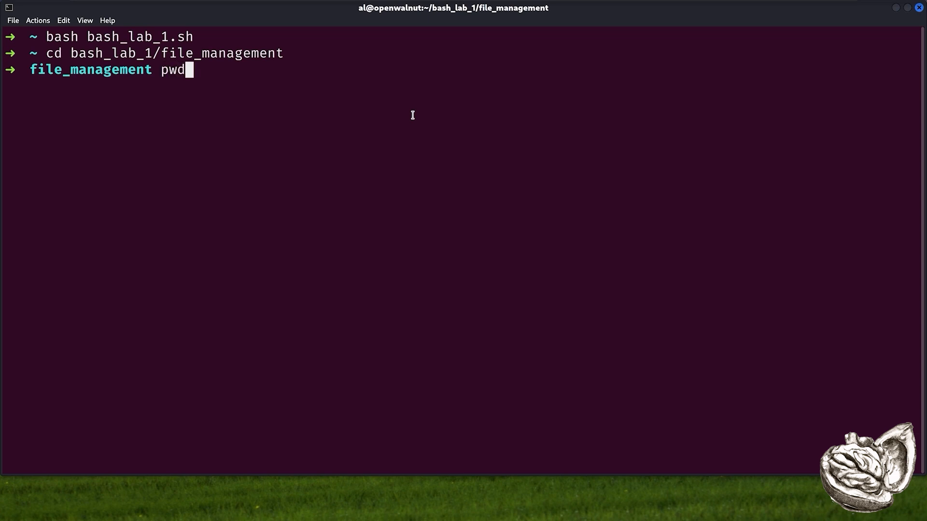
key("Return")
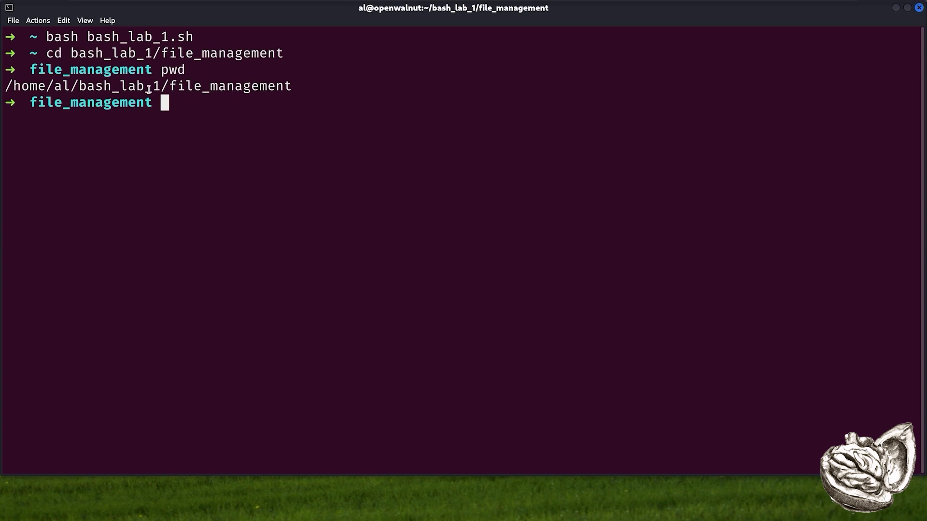
mouse_move(191, 104)
type("ls")
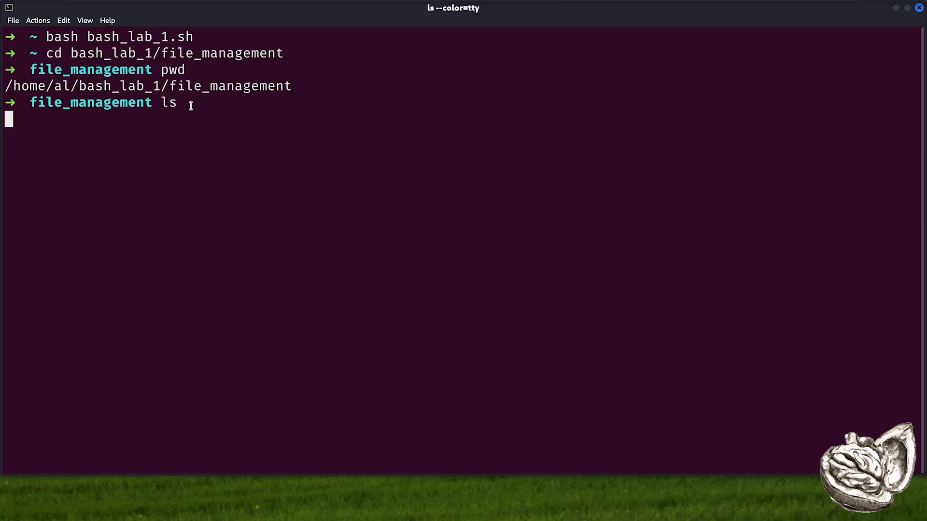
List file_management with ls, ls -la and the la alias, showing hidden files and root-owned boot.log
key("Return")
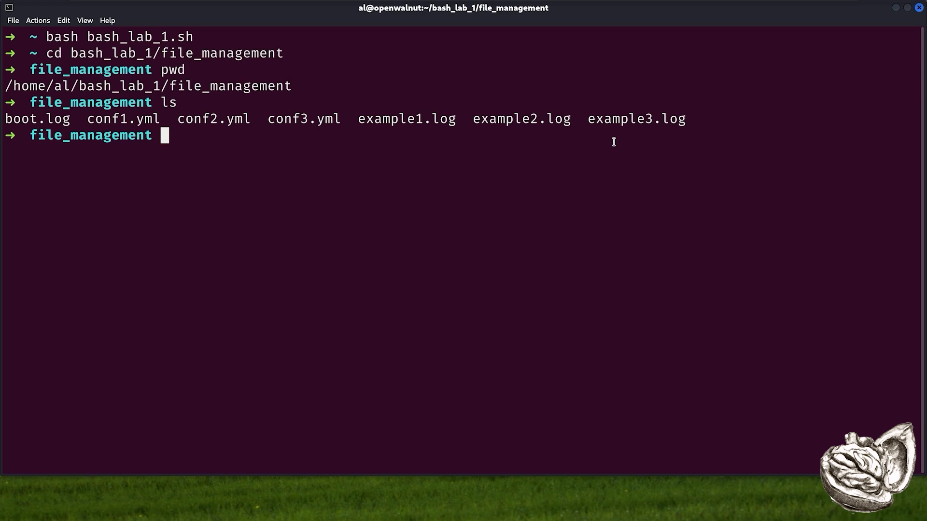
type("ls -la")
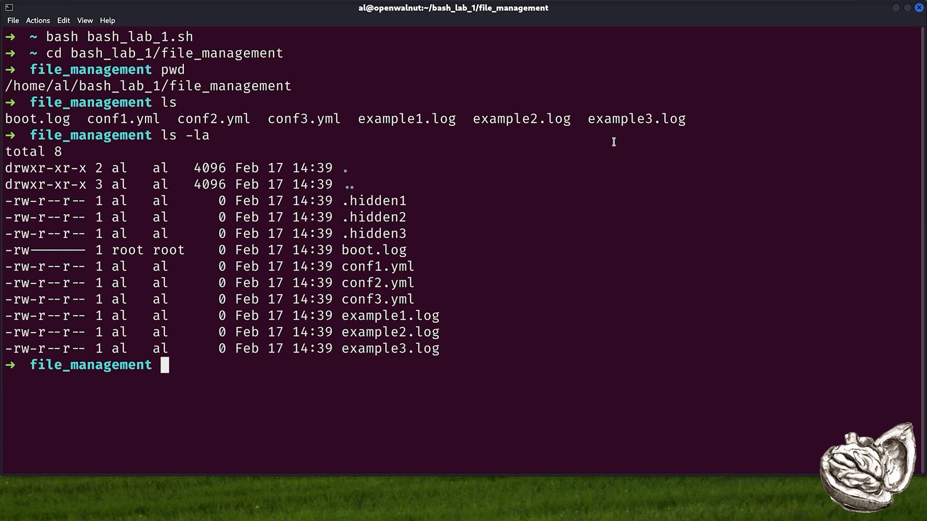
type("la")
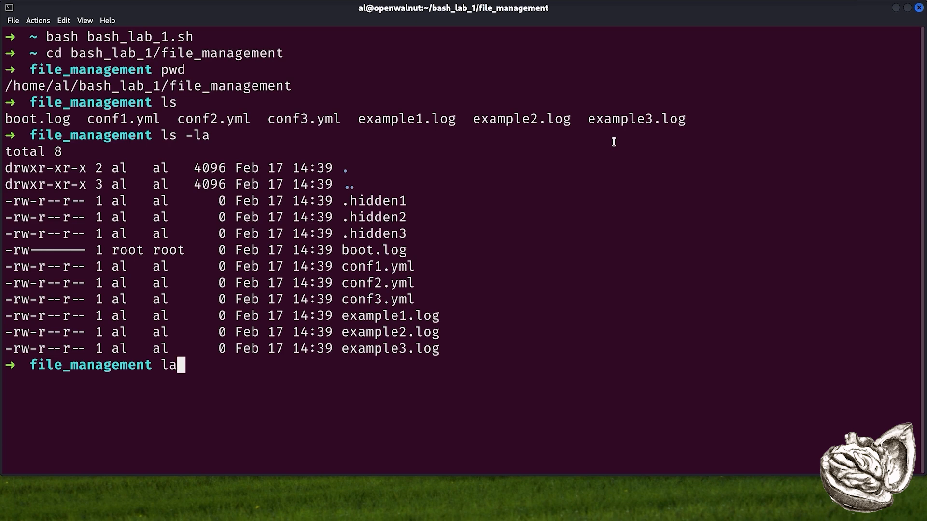
key("Return")
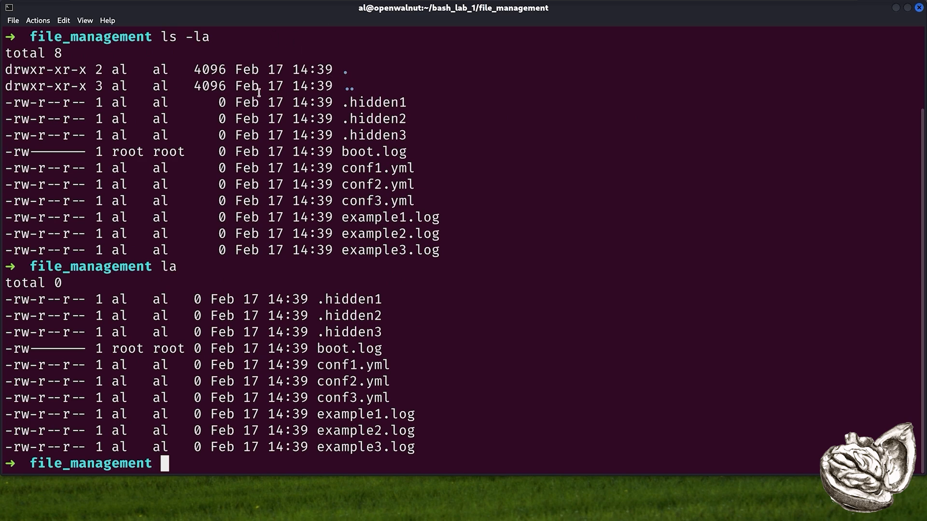
double_click(45, 70)
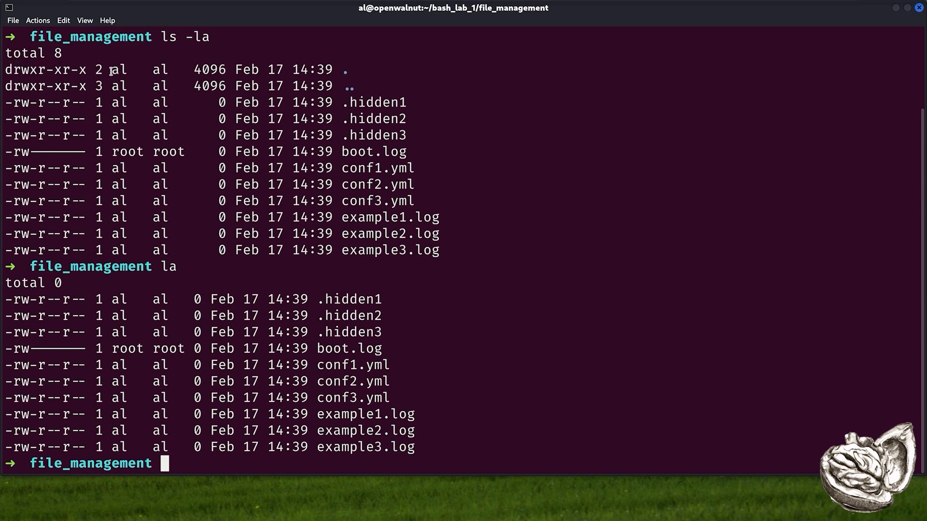
mouse_move(161, 70)
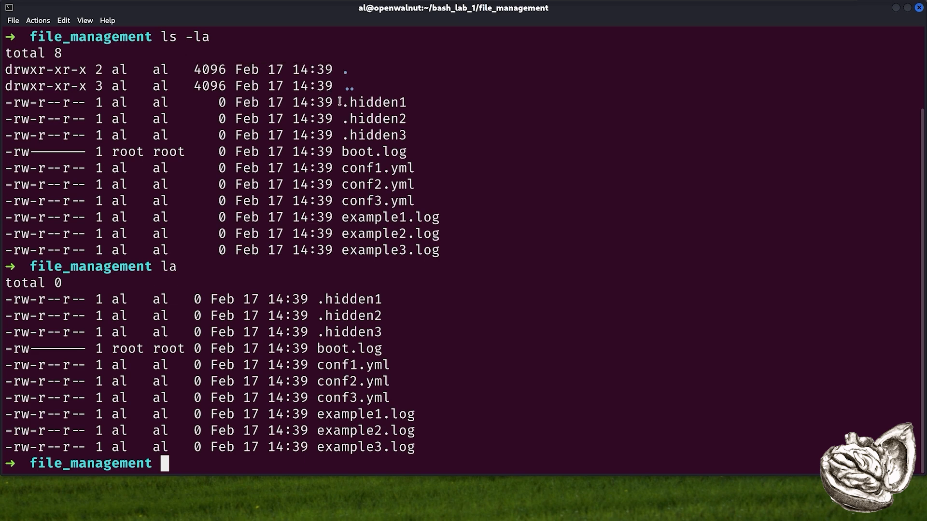
double_click(372, 103)
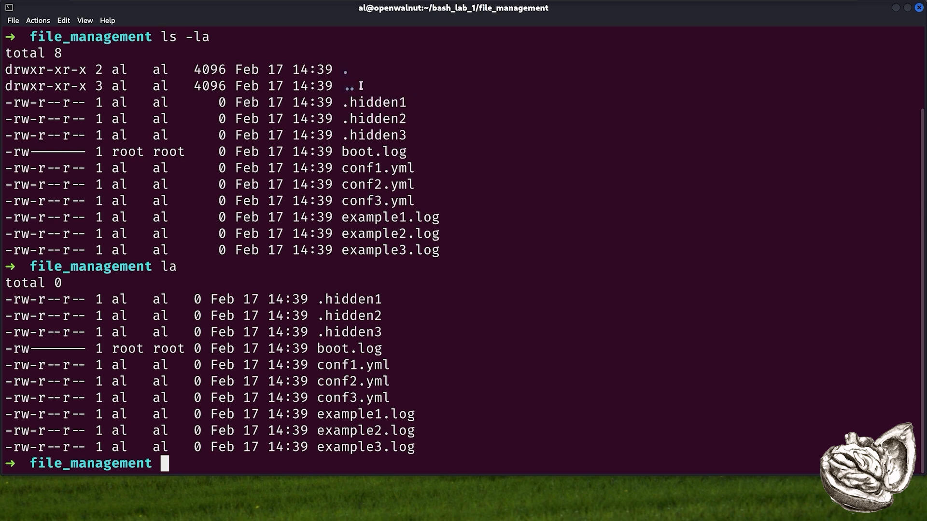
mouse_move(373, 101)
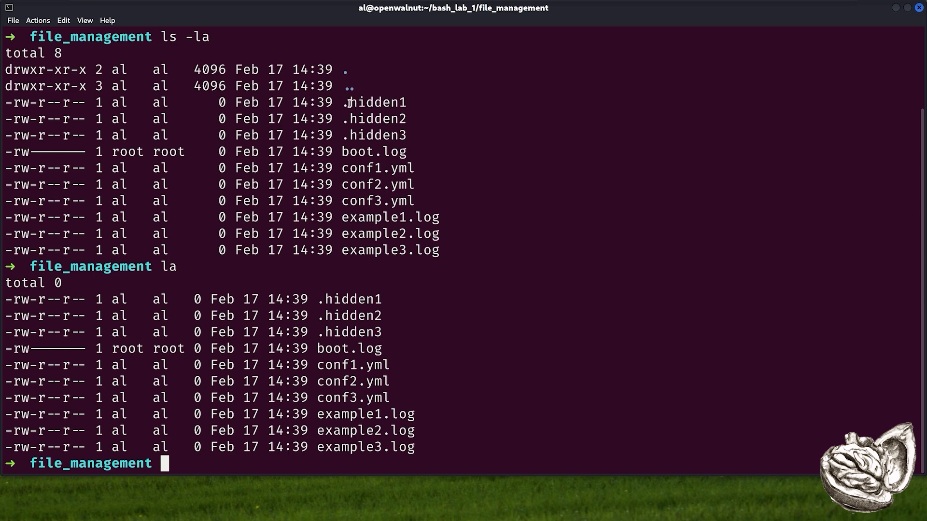
List the folder with ls -laht: human-readable sizes, sorted newest first
type("l")
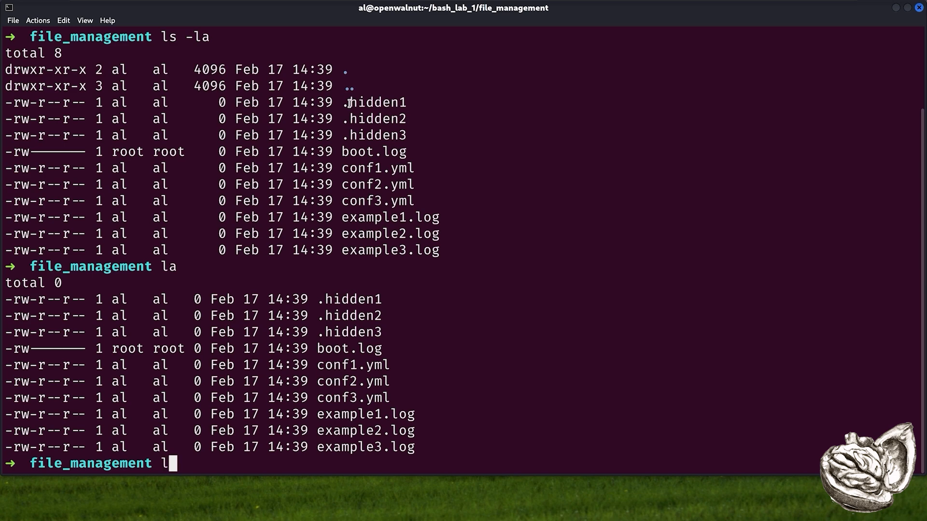
type("s -lah")
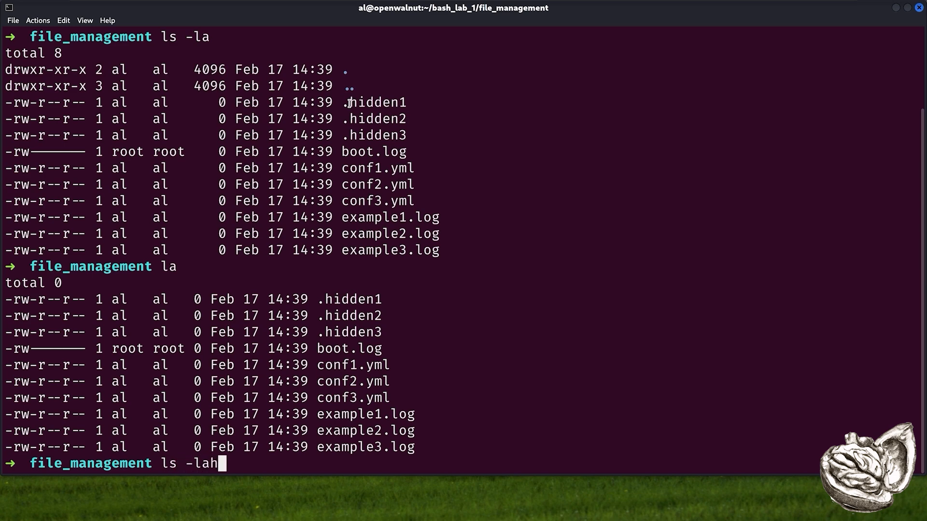
key("Return")
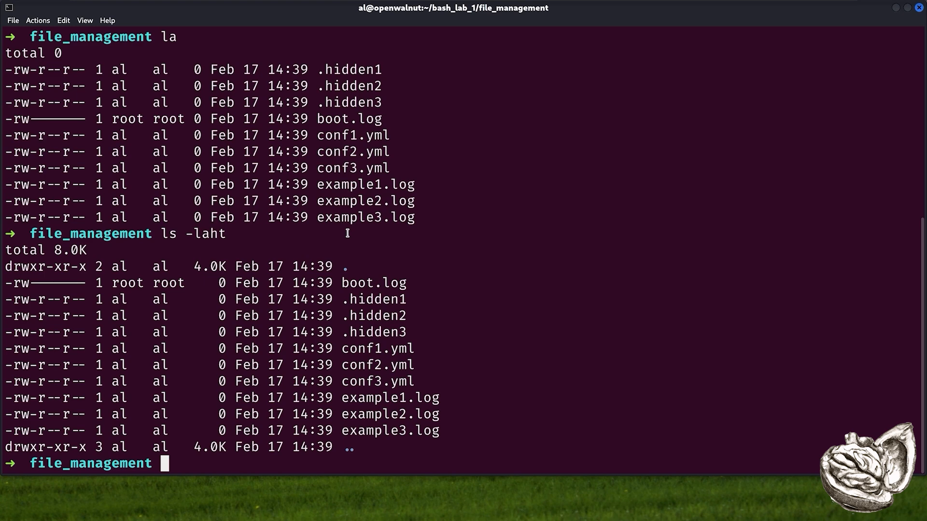
mouse_move(43, 283)
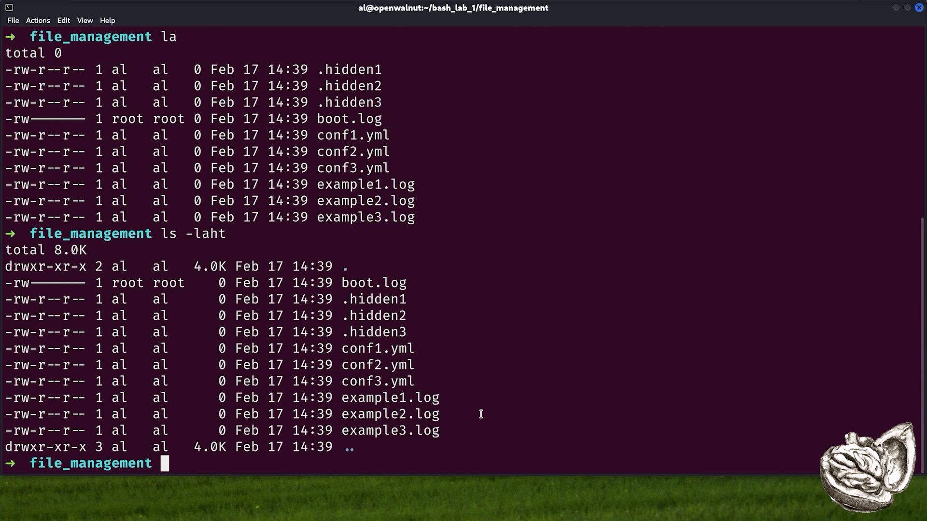
mouse_move(464, 409)
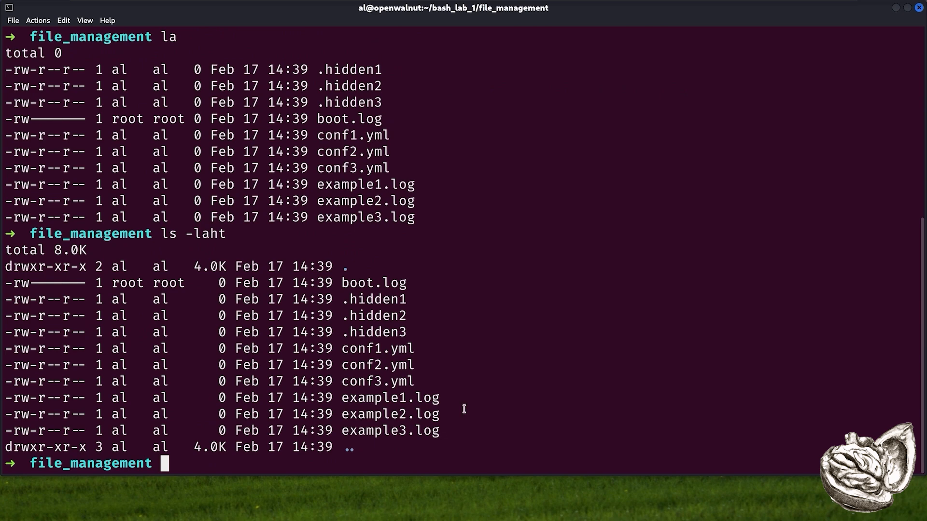
mouse_move(622, 435)
type("mkdir -p logs configs")
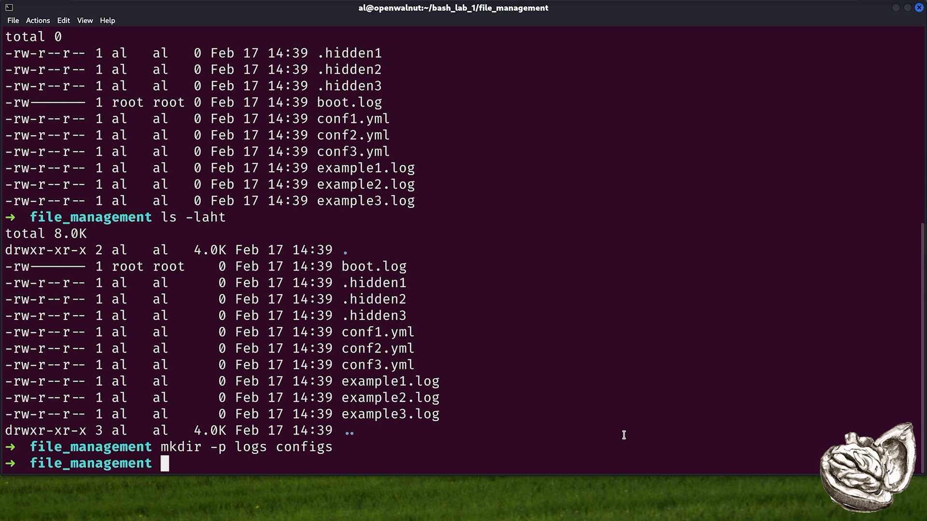
mouse_move(577, 412)
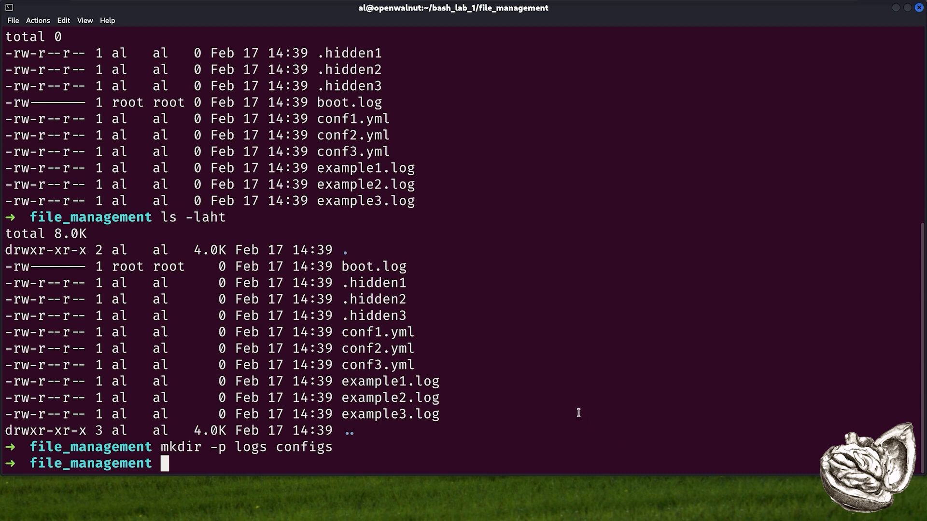
Move the three .yml files into configs with mv *.yml and verify via ls configs
type("mv *")
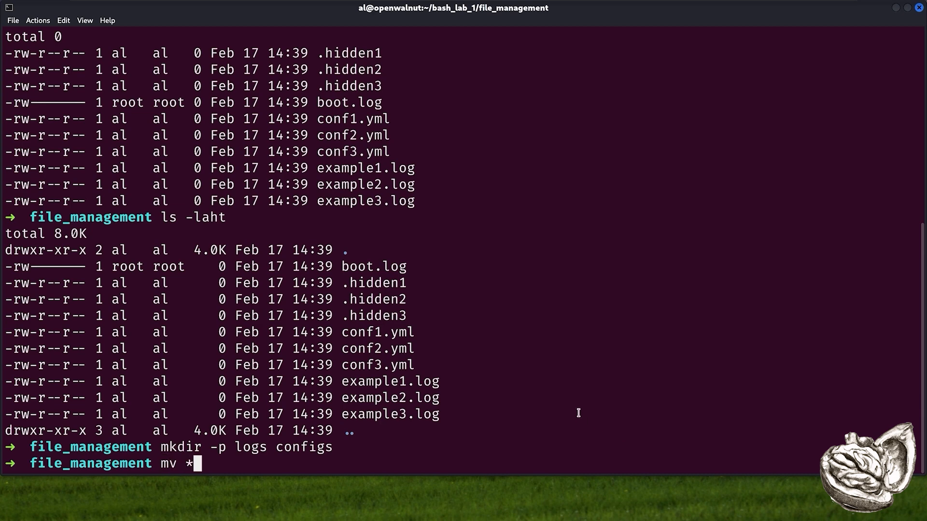
type(".")
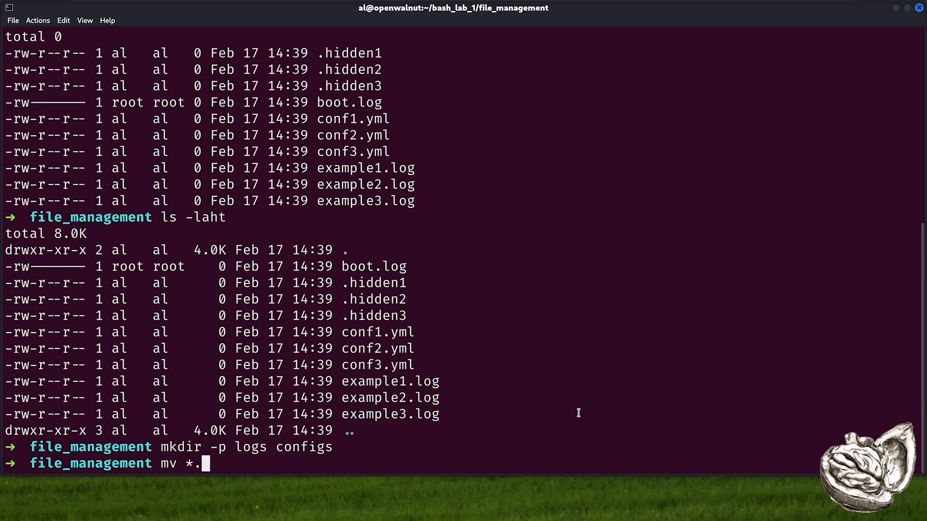
type("yml")
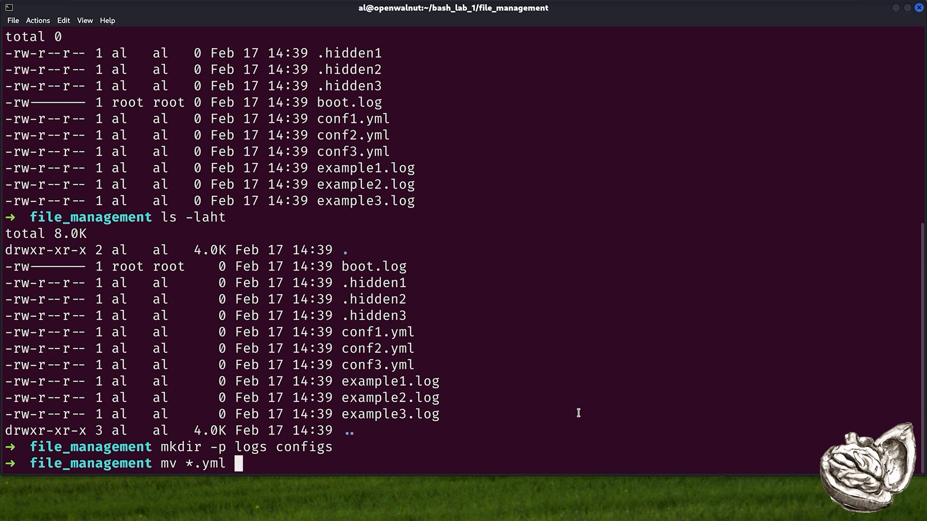
type("co")
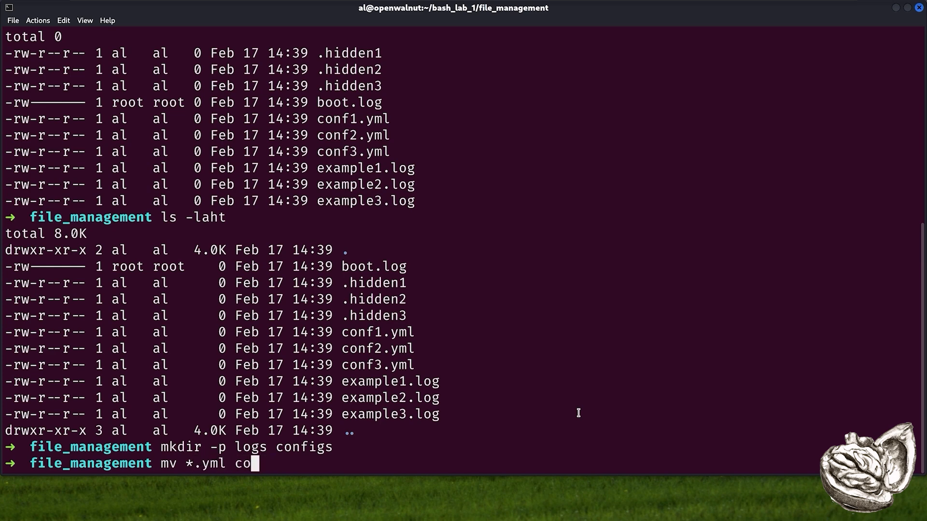
key("Return")
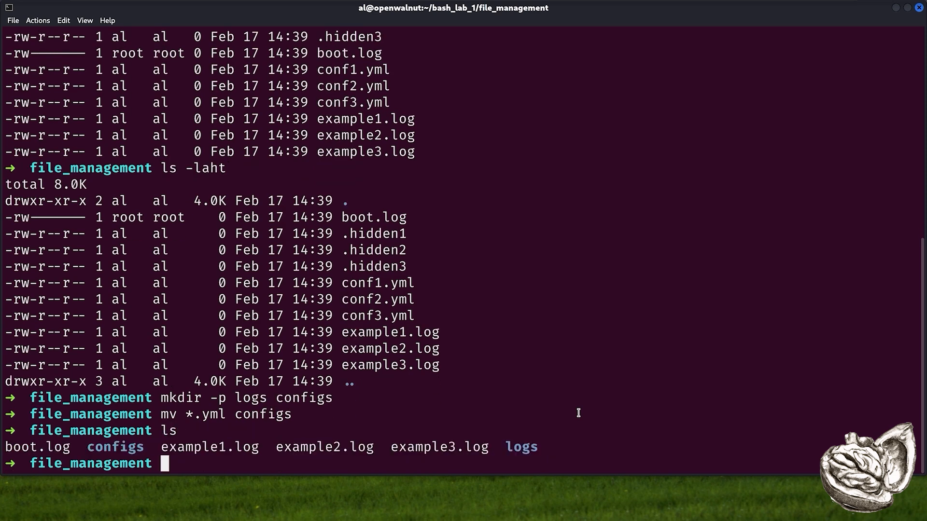
double_click(115, 447)
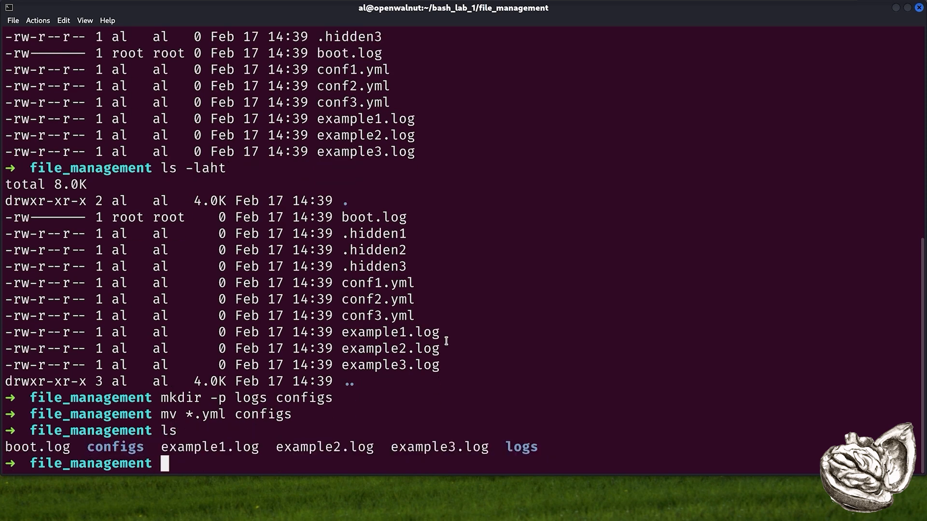
mouse_move(414, 323)
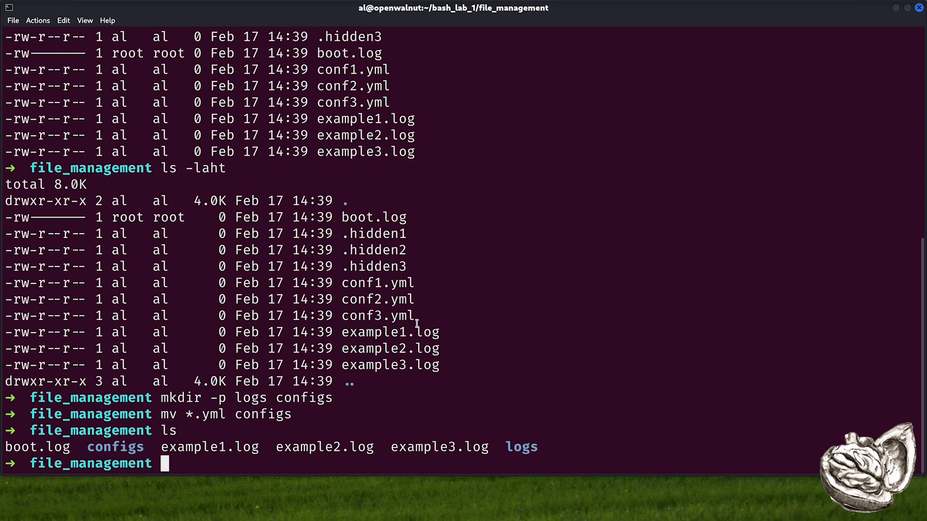
mouse_move(259, 465)
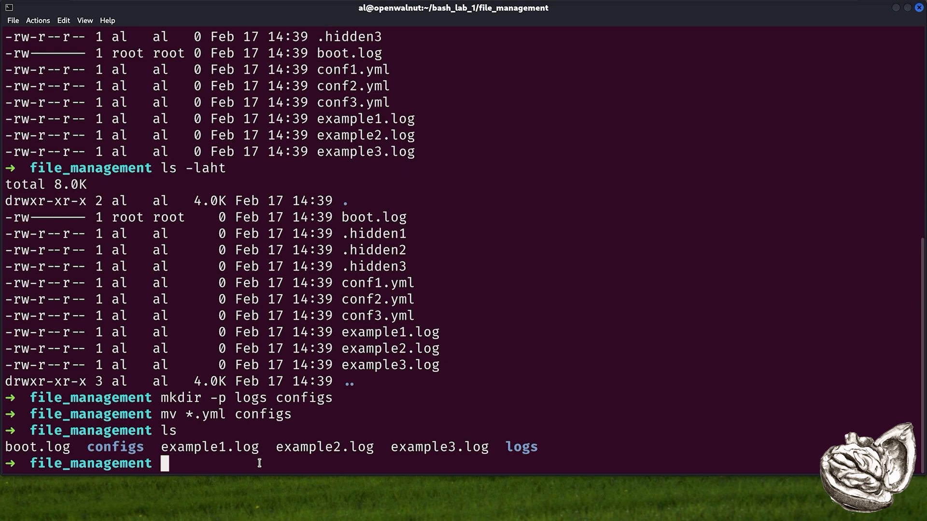
type("ls c")
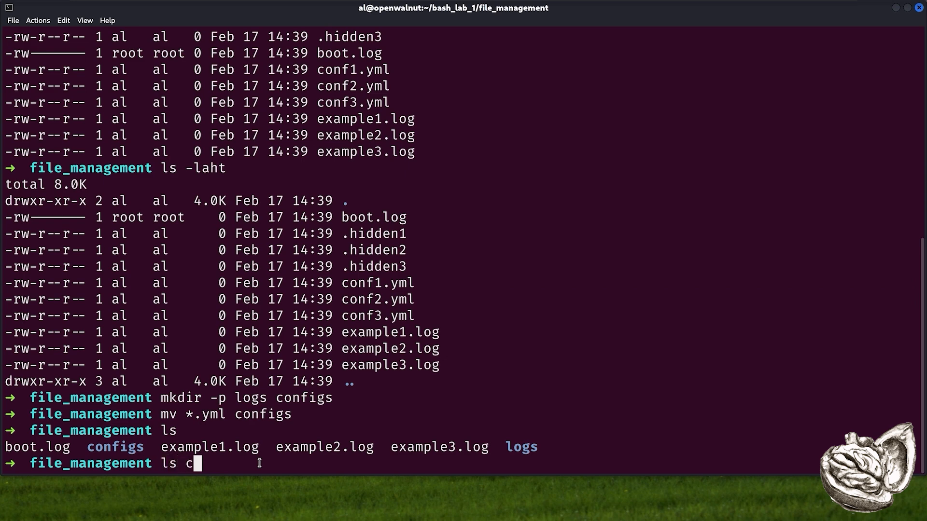
key("Return")
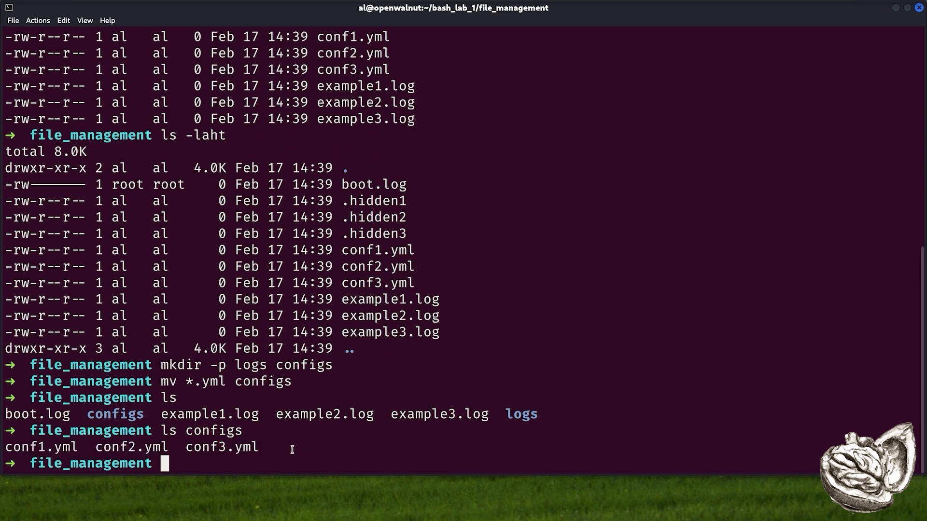
mouse_move(671, 371)
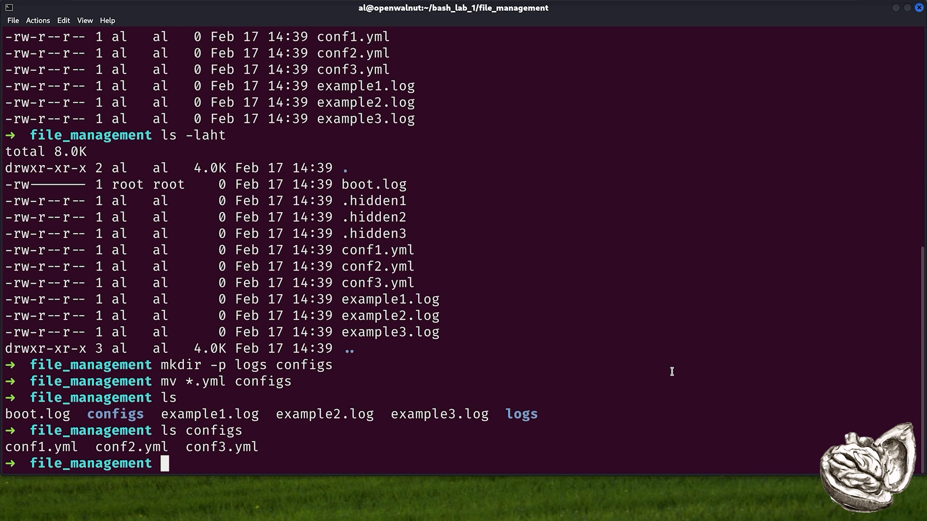
Move all the .log files, including boot.log, into the logs folder
type("mv *log")
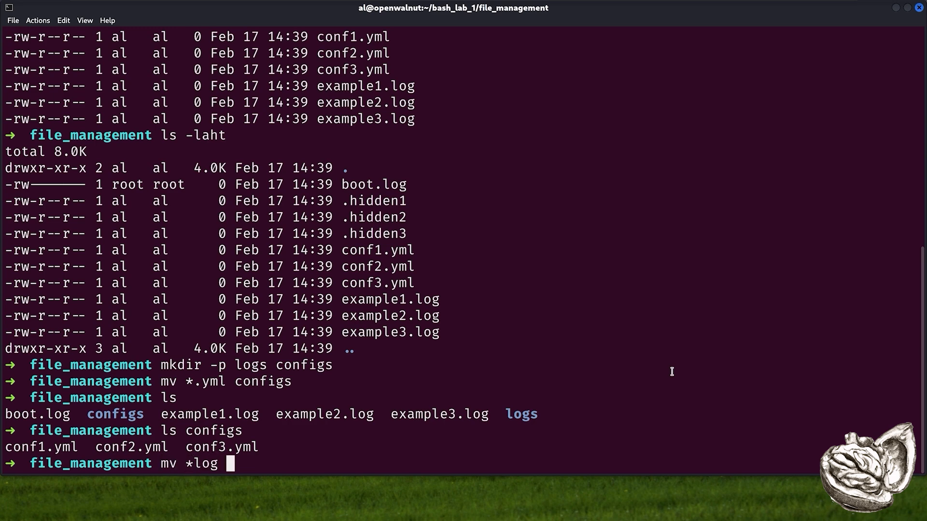
type(".log logs/")
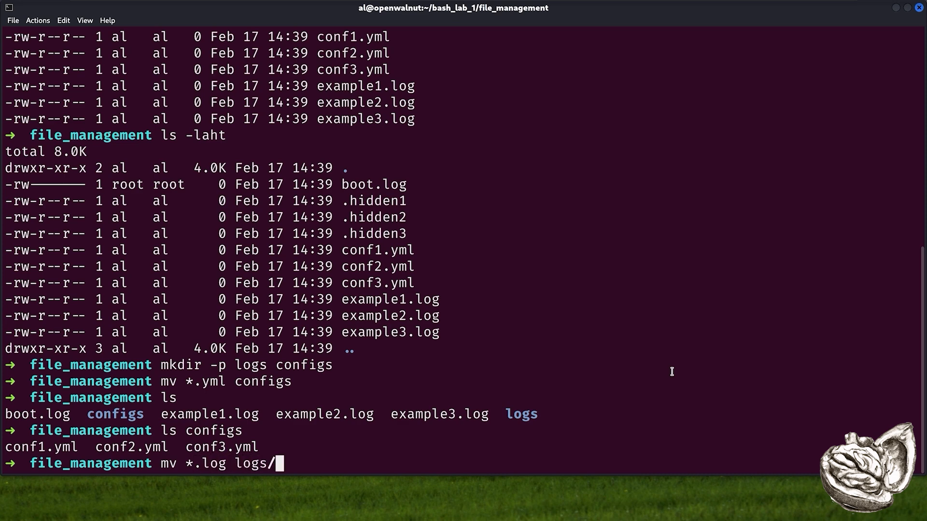
key("Return")
type("ls")
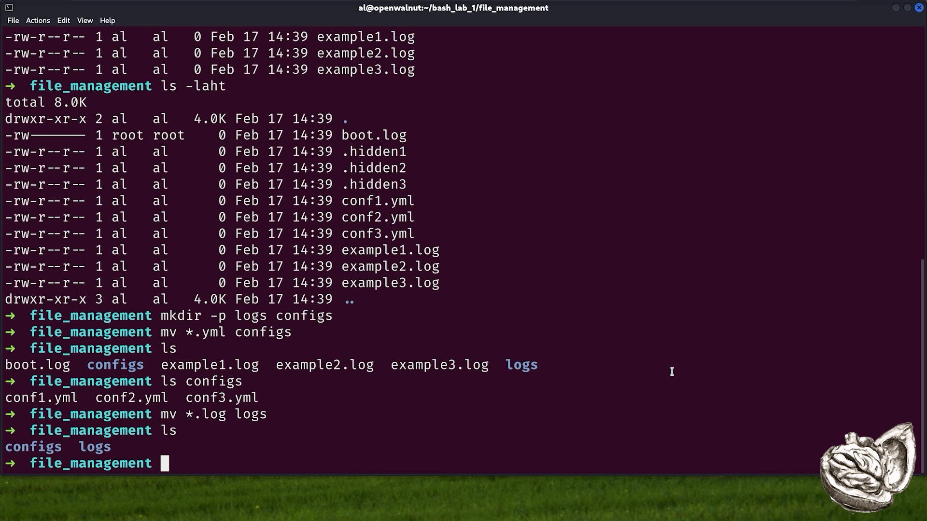
Create a backup subfolder inside logs with mkdir logs/backup
type("mkdir")
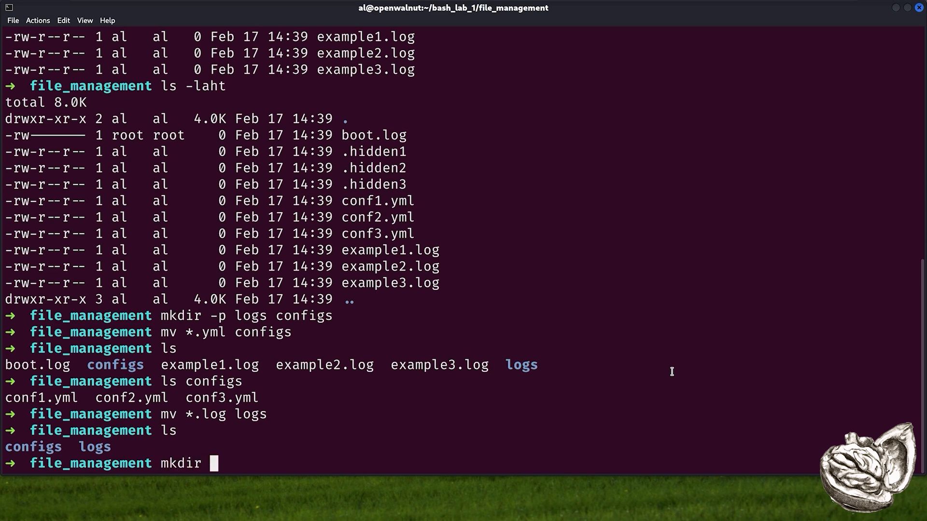
type("logs/")
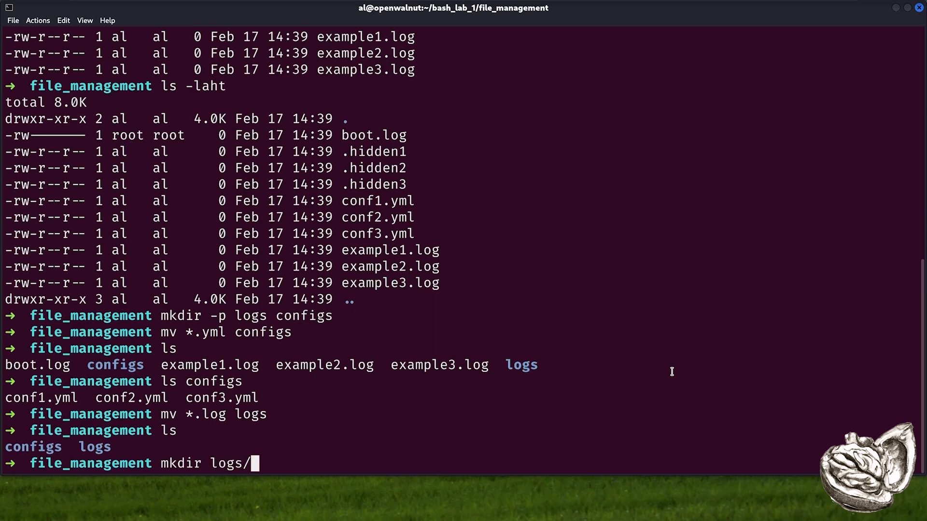
type("back")
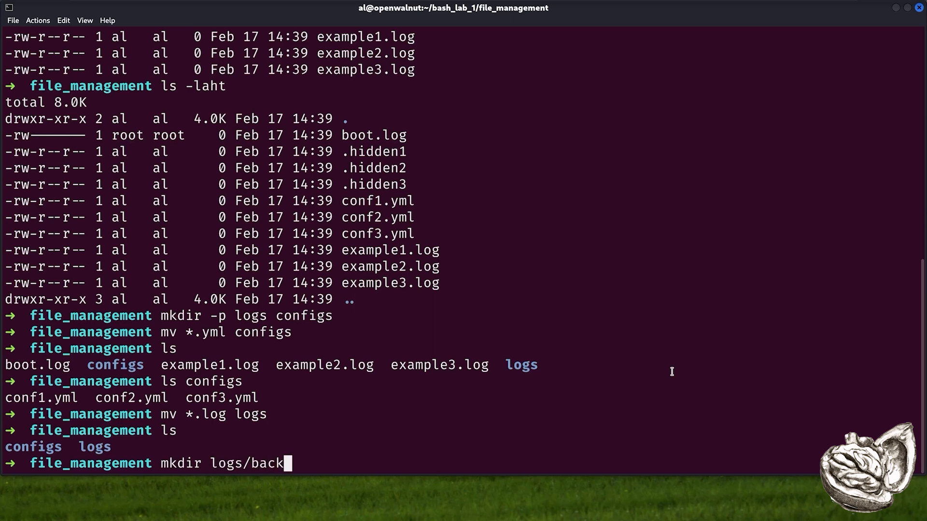
type("up")
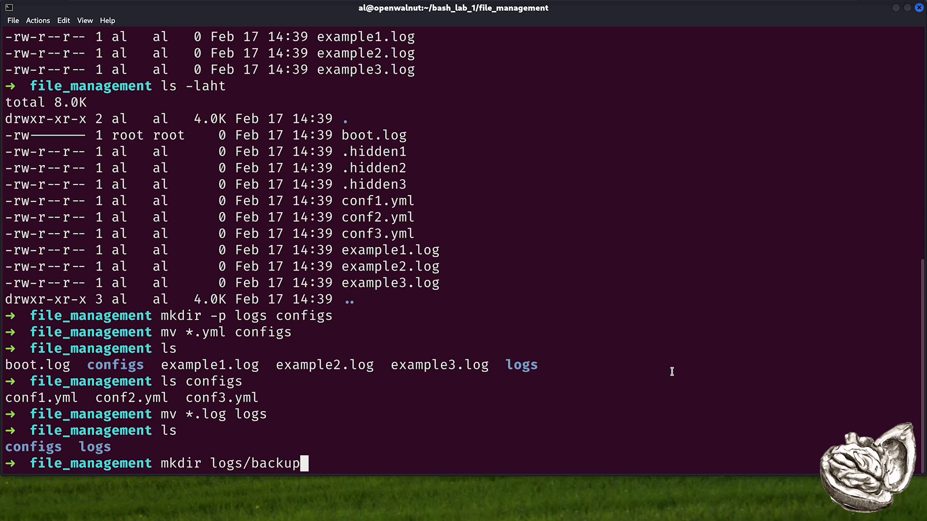
key("Return")
type("ls logs")
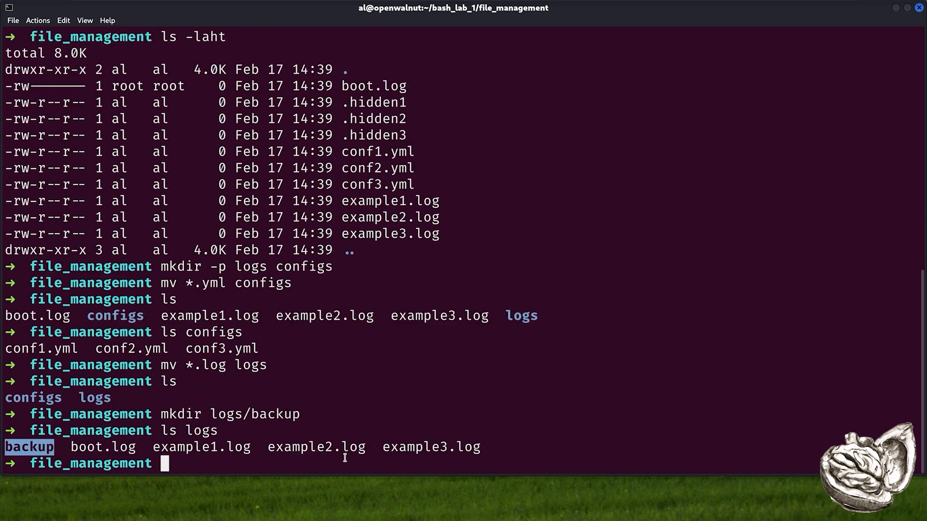
mouse_move(344, 455)
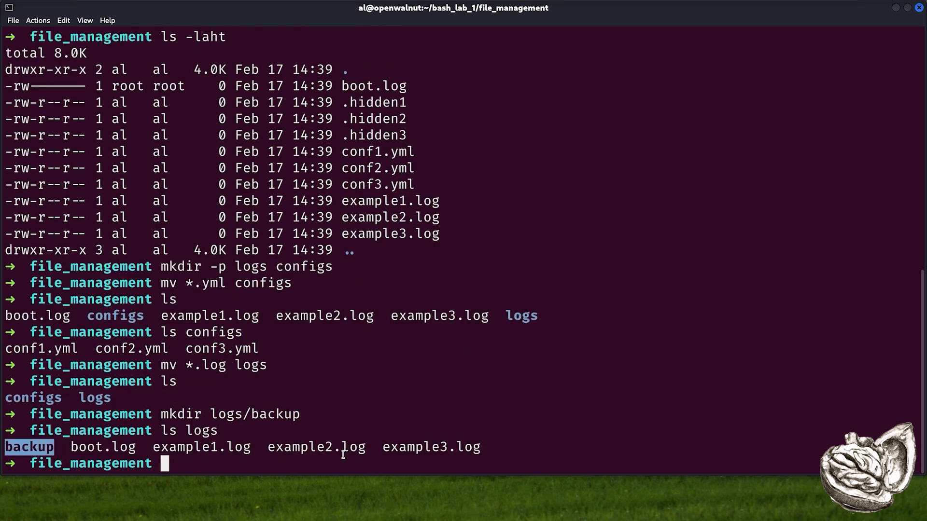
Start the cp logs/*.log copy toward the backup folder
type("cp")
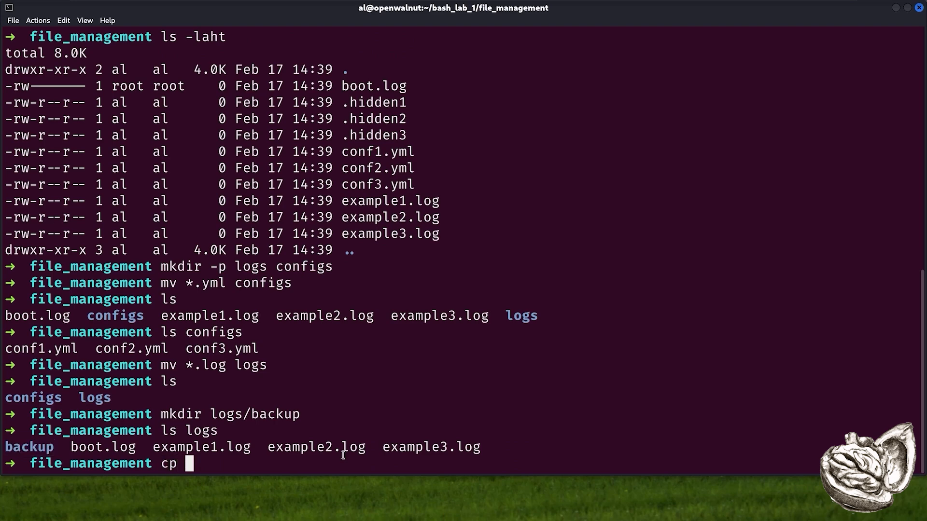
type("logs/*")
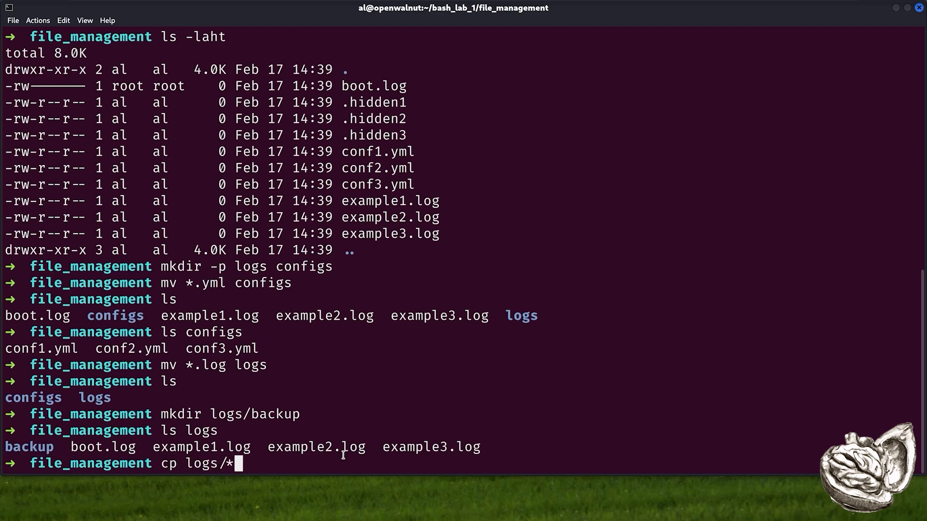
type(".log")
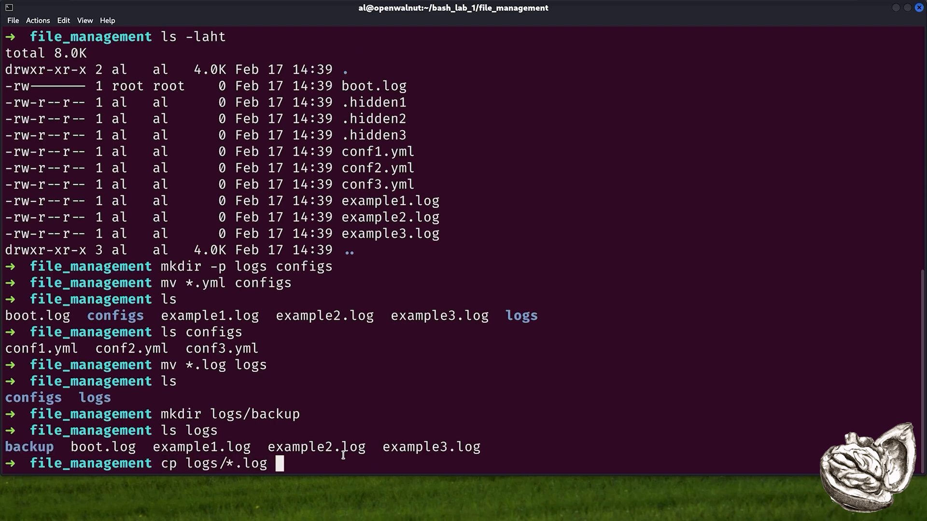
key("Return")
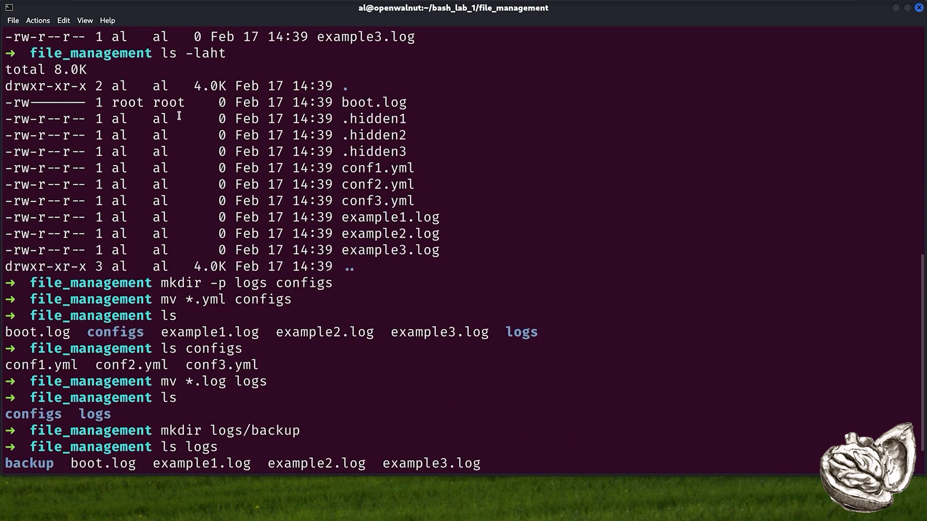
Highlight an entry in the earlier ls -laht listing to contrast al-owned files with root-owned boot.log
double_click(117, 119)
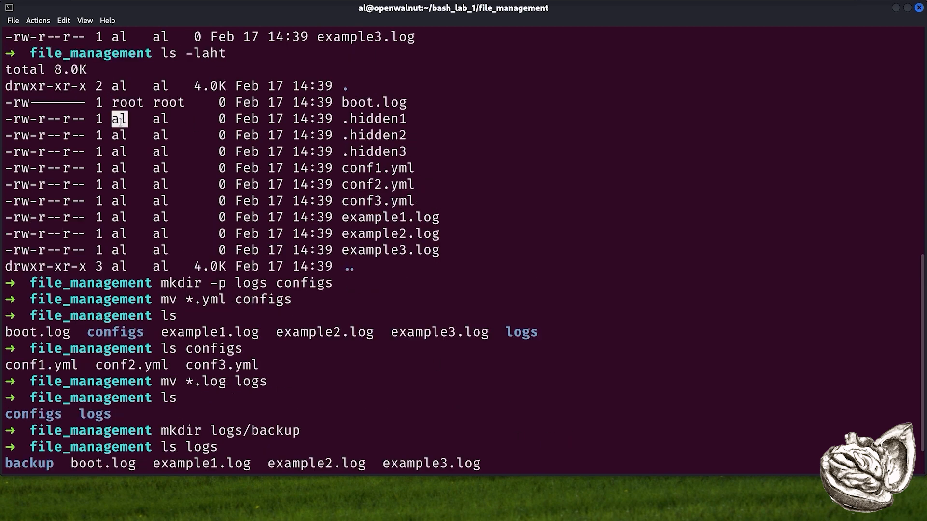
mouse_move(132, 244)
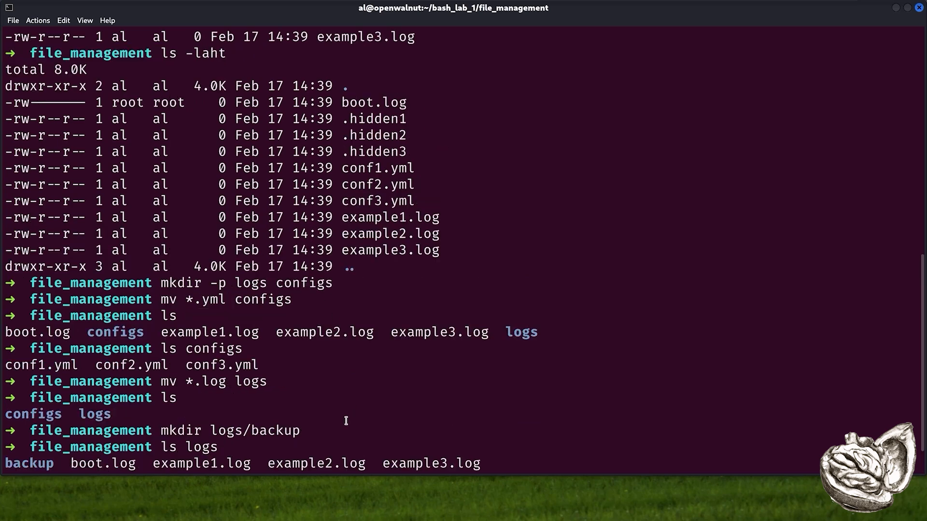
mouse_move(332, 436)
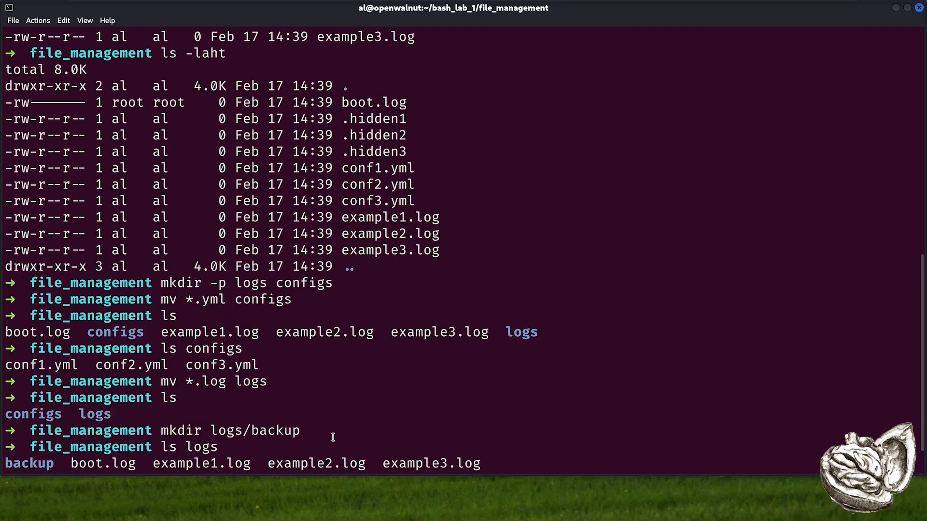
mouse_move(471, 267)
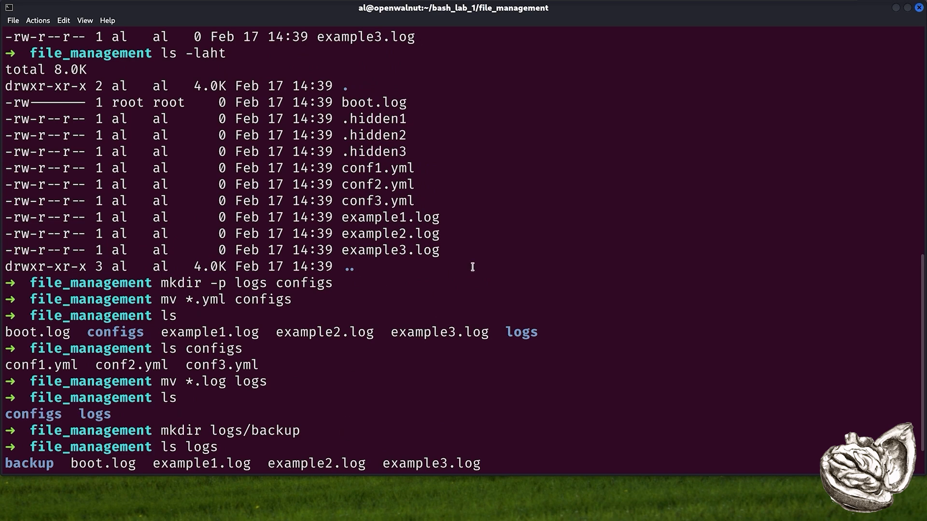
mouse_move(571, 246)
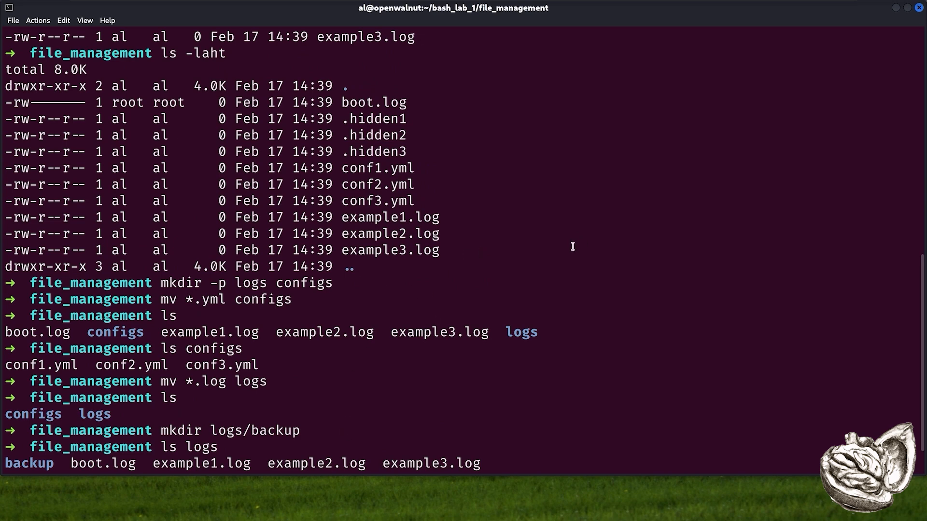
mouse_move(578, 225)
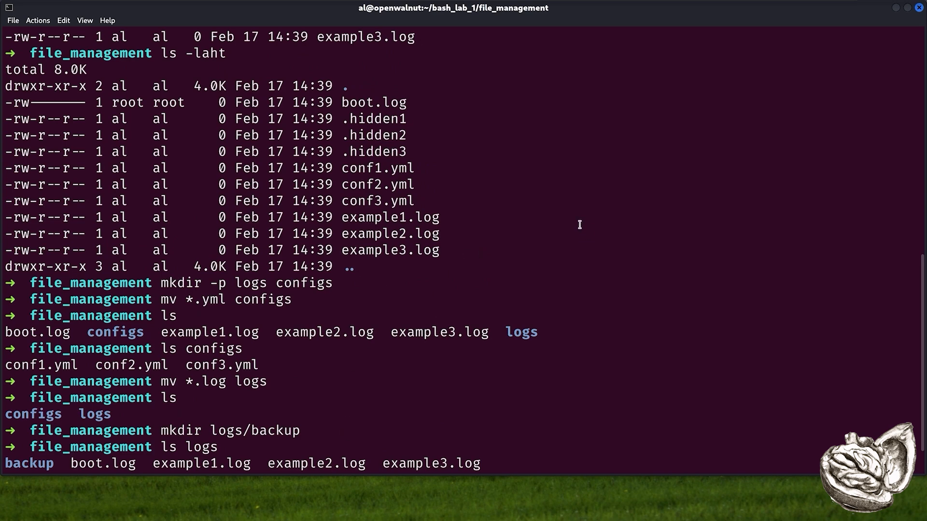
mouse_move(540, 175)
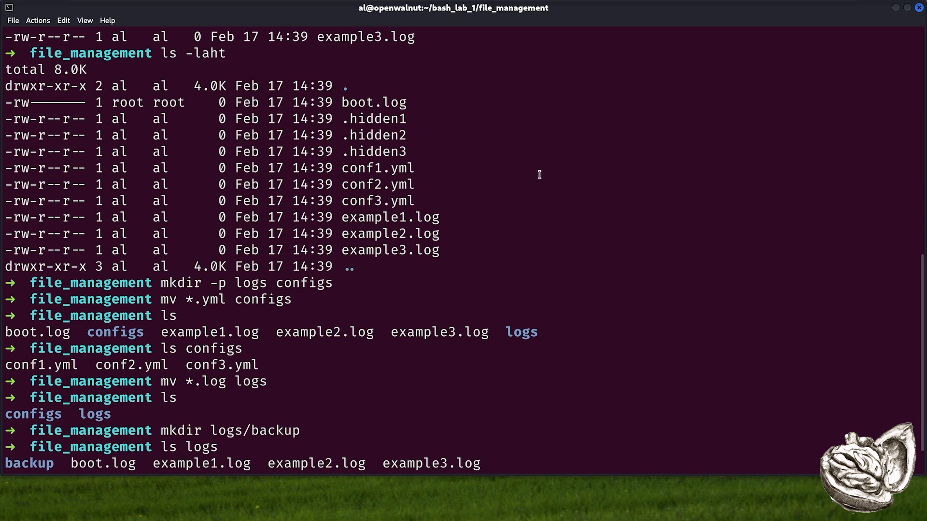
mouse_move(39, 118)
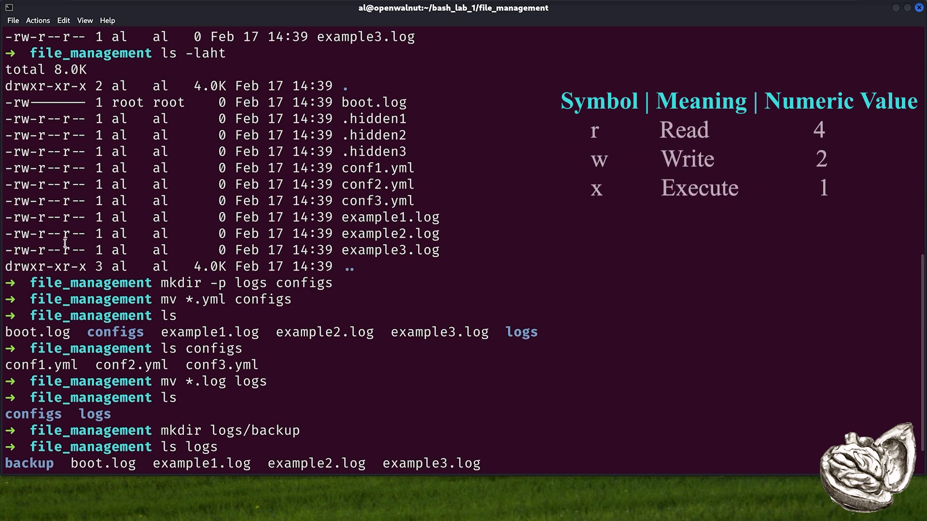
mouse_move(57, 212)
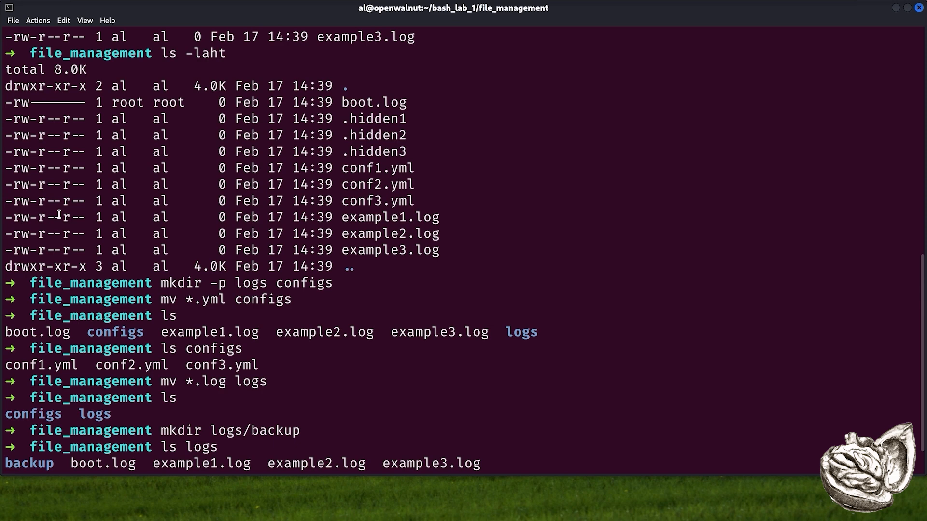
mouse_move(317, 205)
type("cp logs/*.log logs/backup")
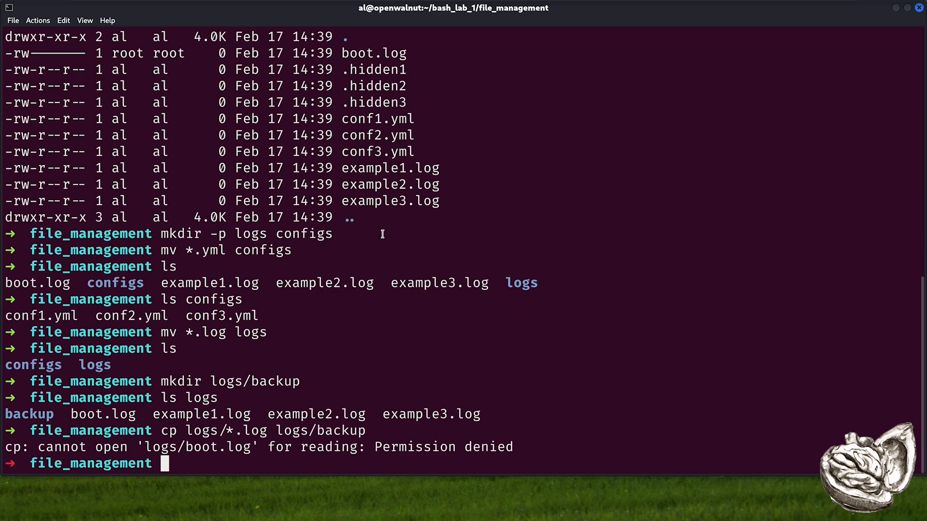
mouse_move(505, 232)
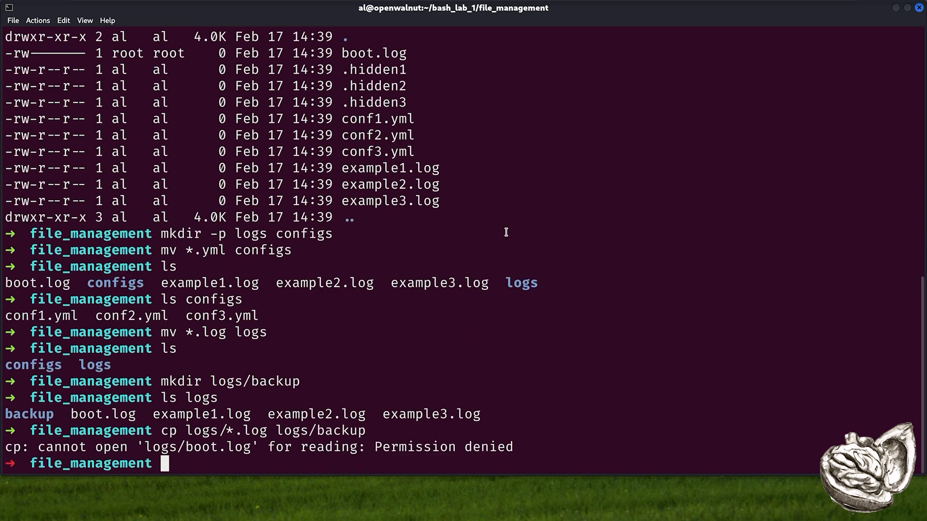
Change into the logs folder and begin the chmod for the example log files
type("cd lo")
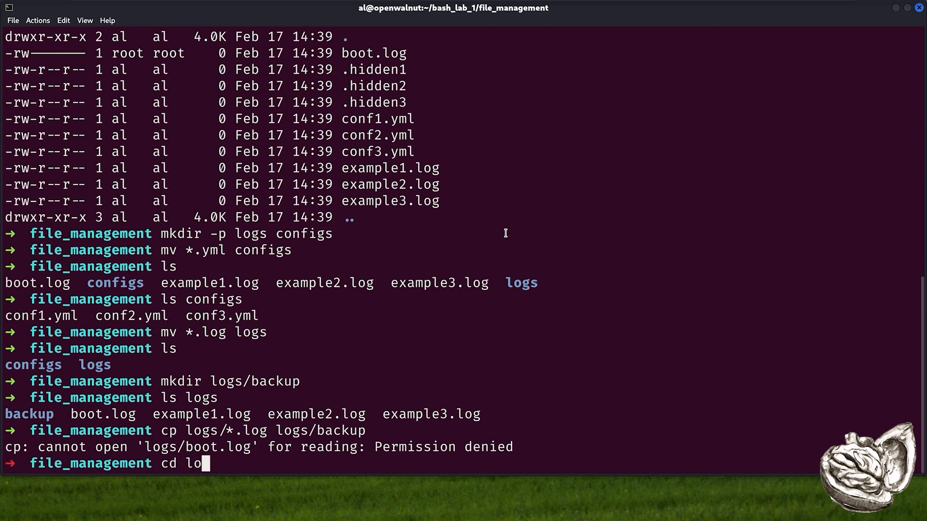
key("Return")
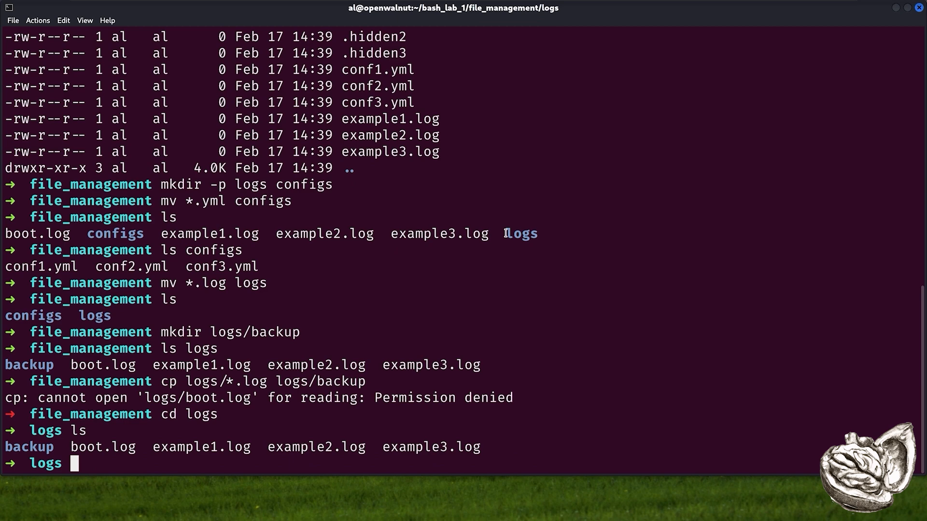
type("chmod 600 example*")
type("ls -la")
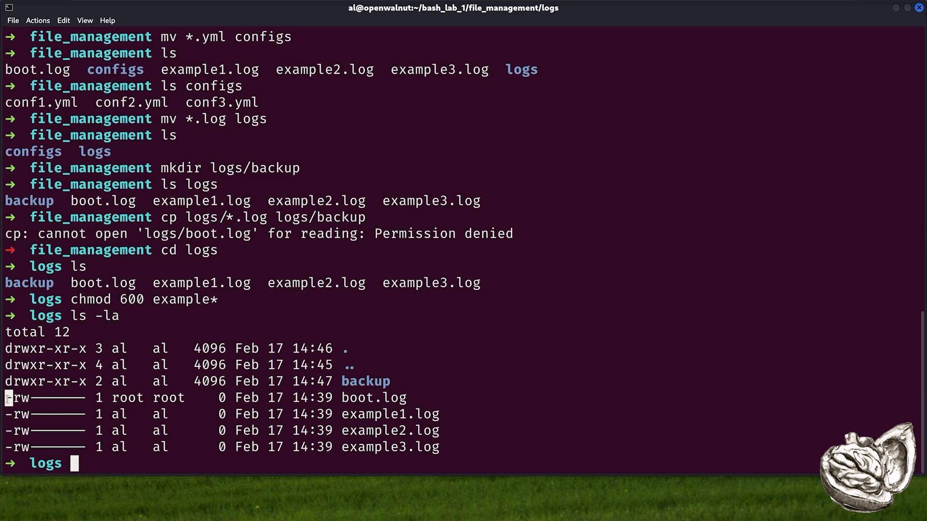
mouse_move(590, 350)
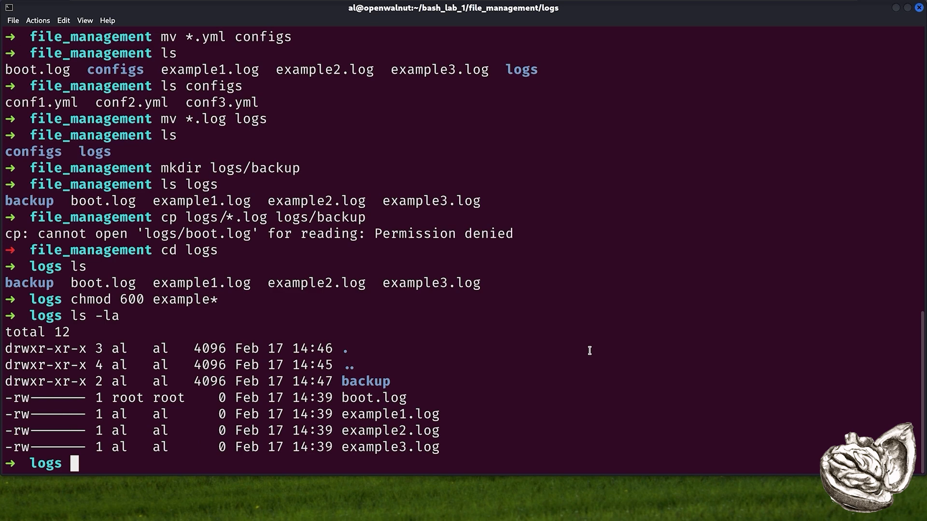
mouse_move(581, 352)
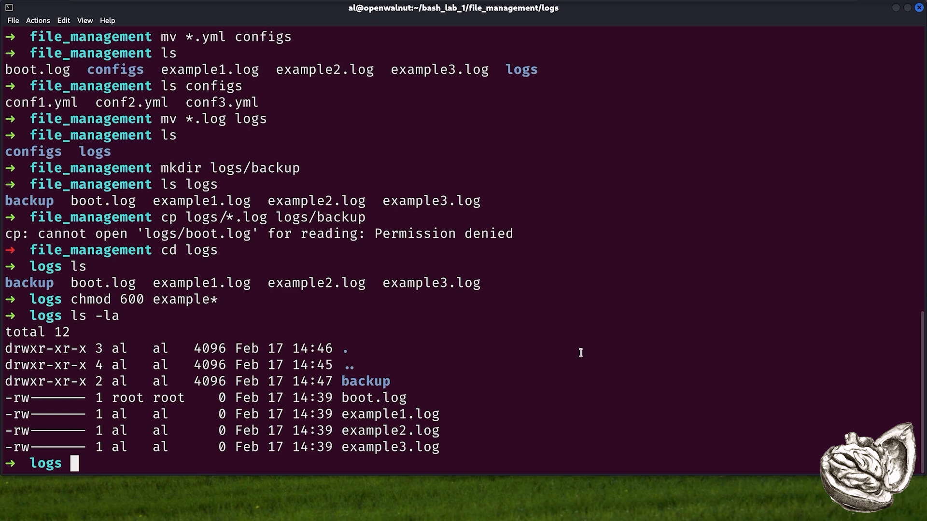
mouse_move(405, 348)
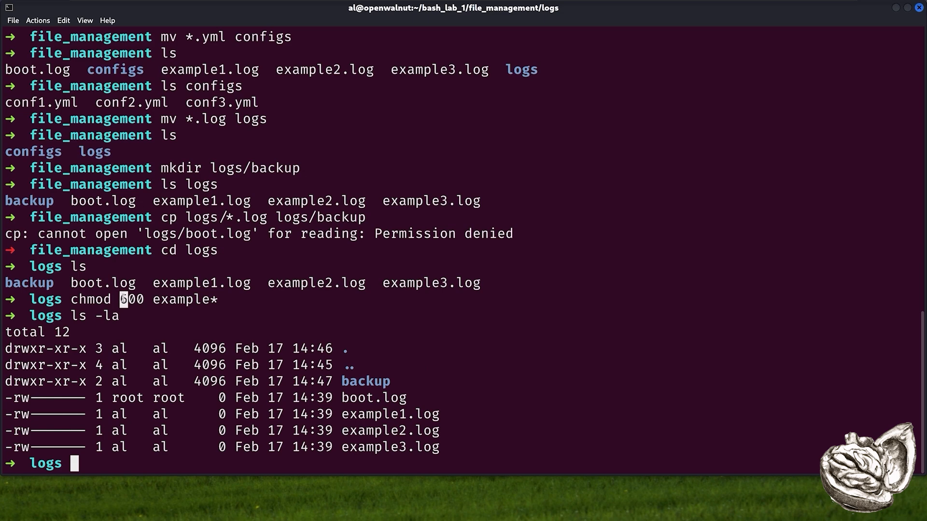
mouse_move(602, 395)
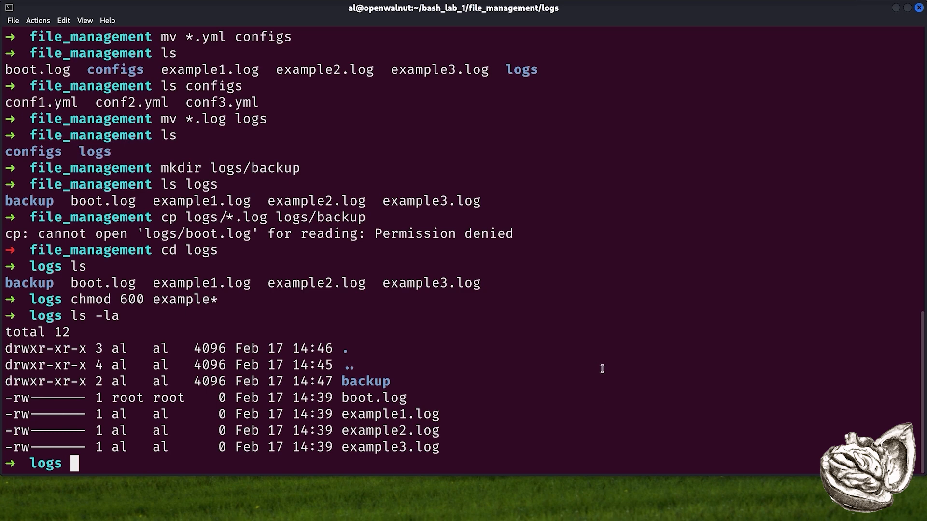
Give boot.log to the current user and group with sudo chown $USER:$USER boot.log
type("sudo ch")
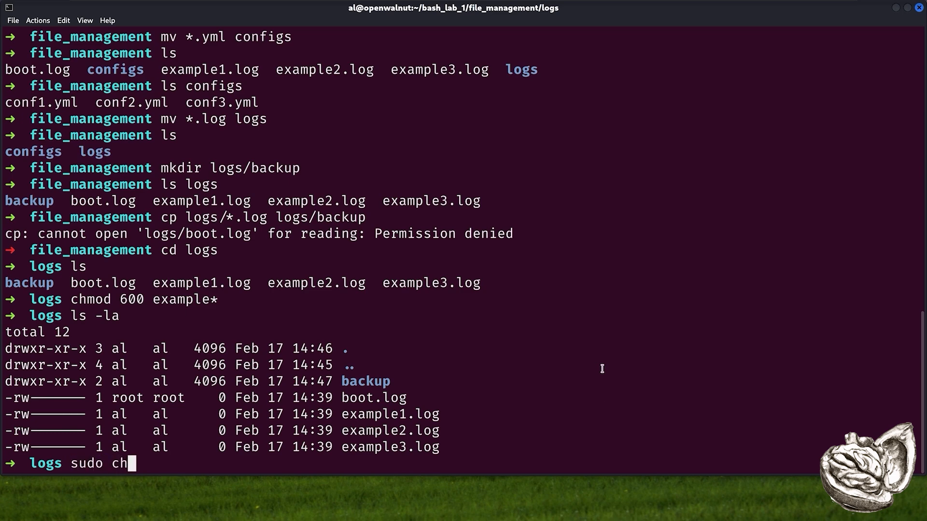
type("own $USER:")
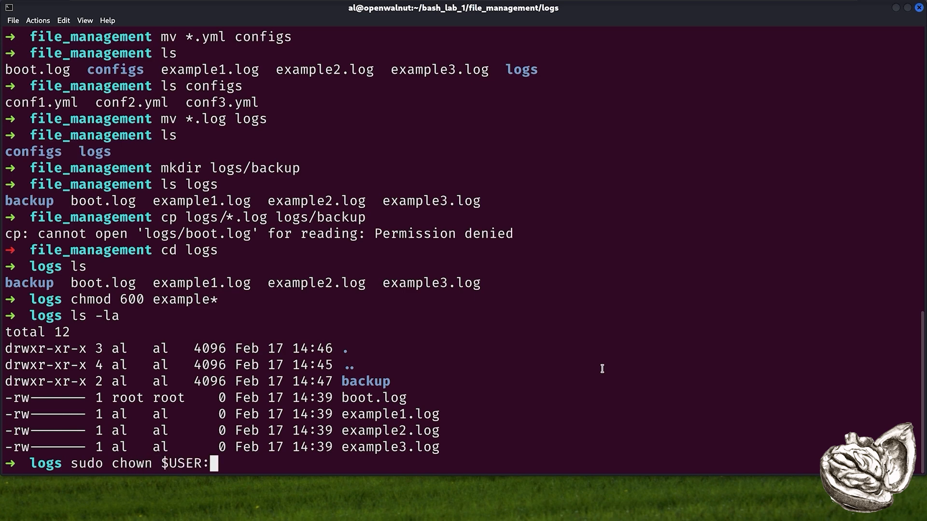
type("$USER")
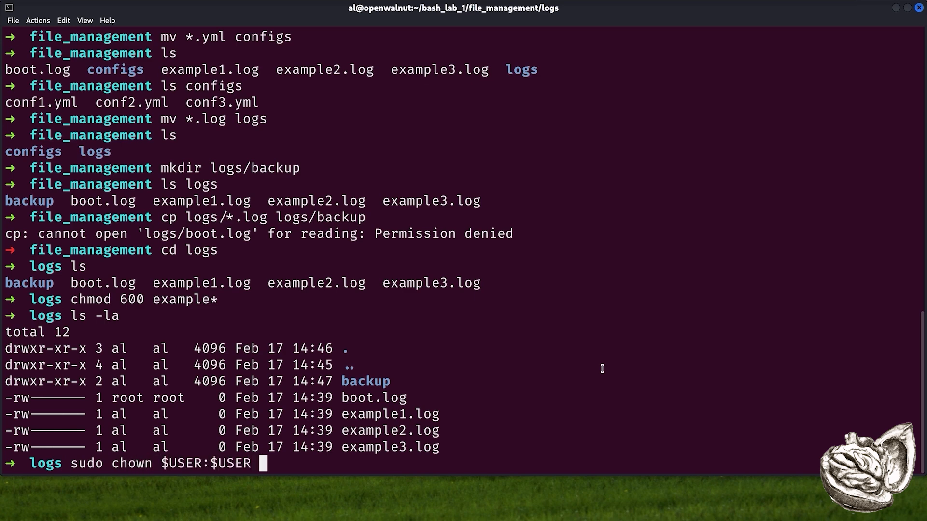
key("Return")
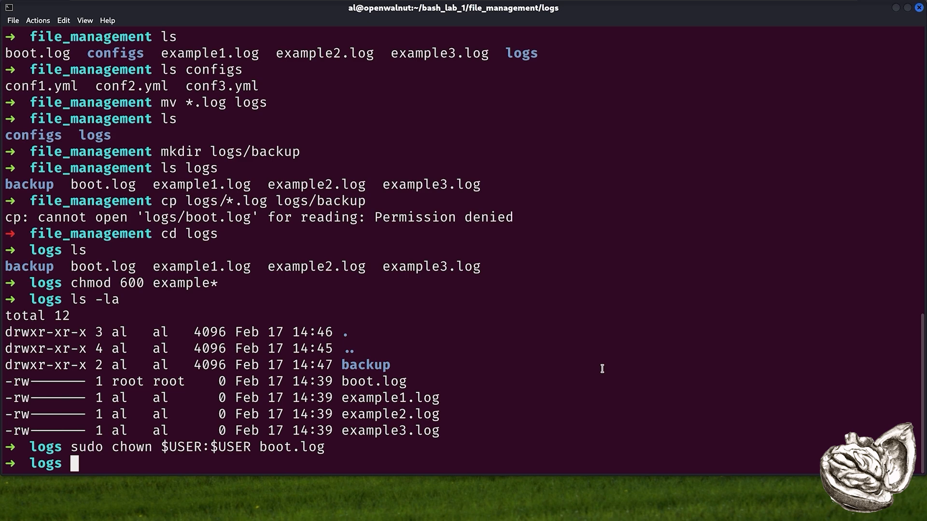
Confirm echo $USER prints al and ls -la shows boot.log owned by al:al
type("echo")
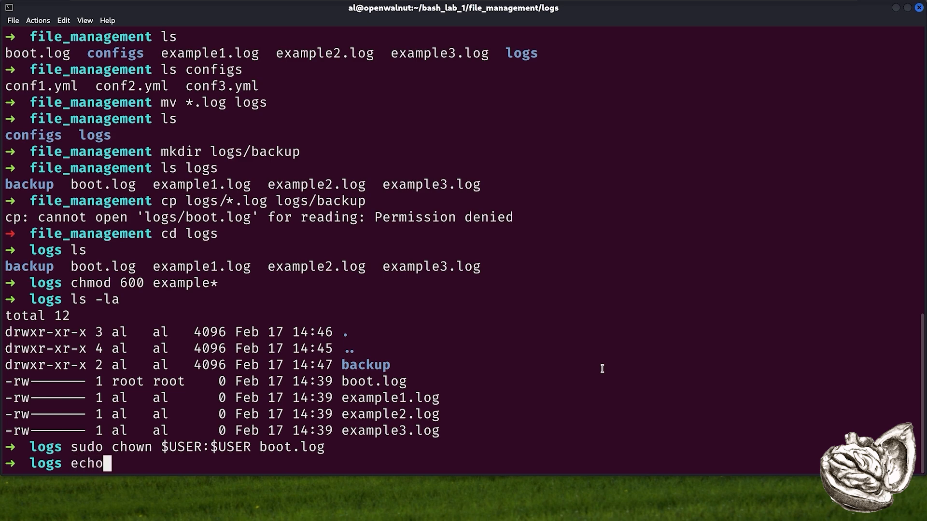
type("$USER")
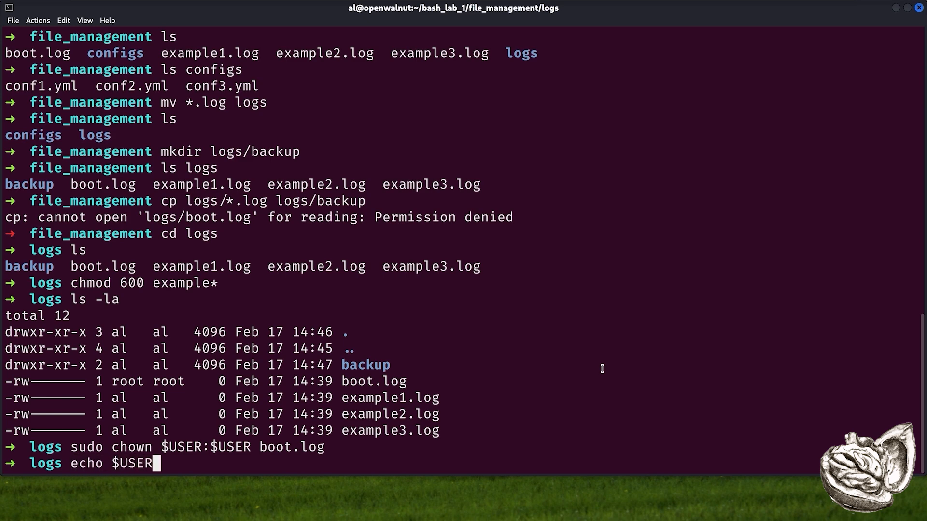
key("Return")
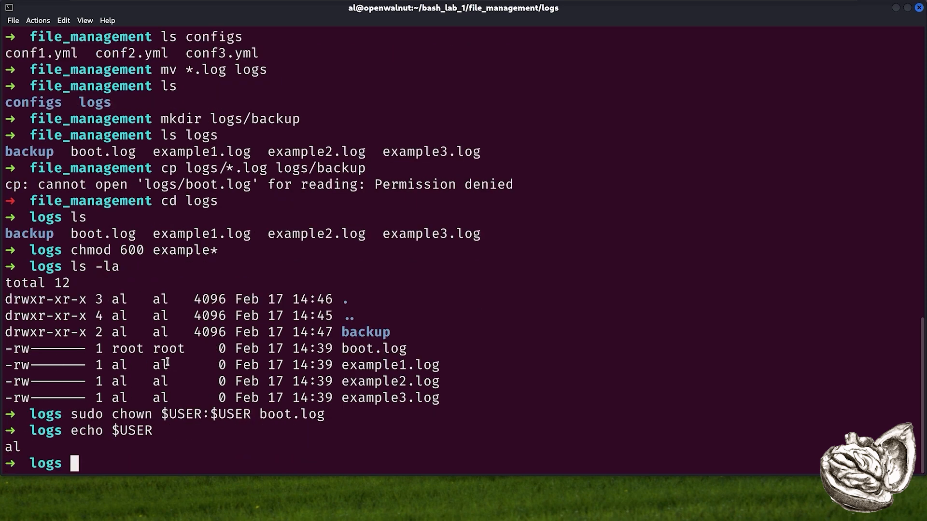
mouse_move(155, 458)
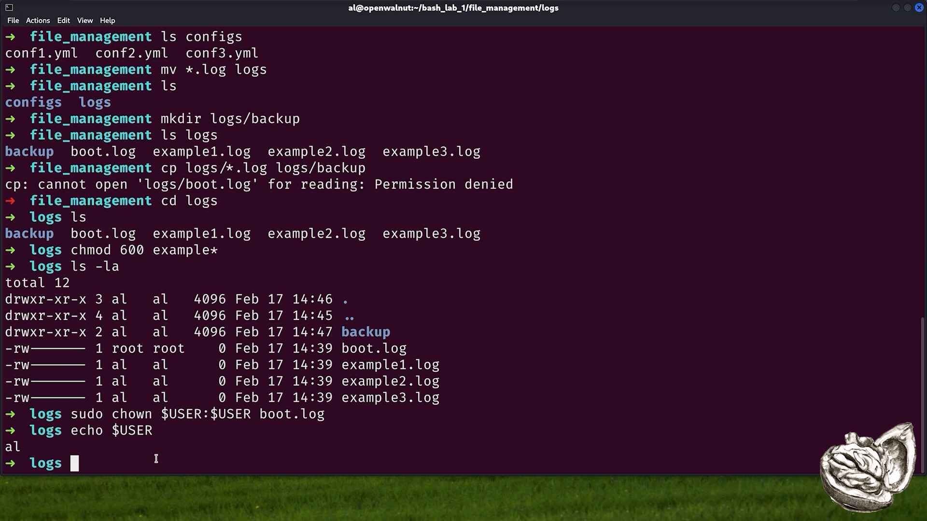
type("ls -la")
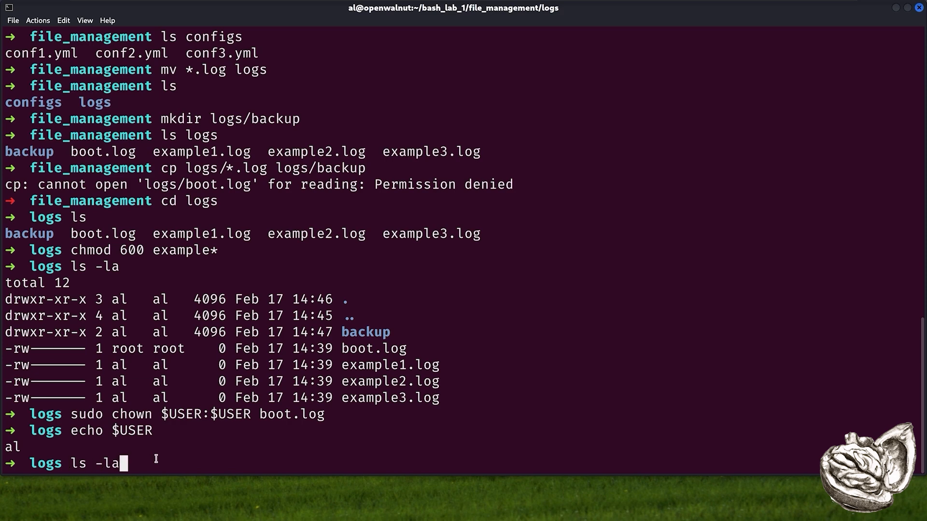
key("Return")
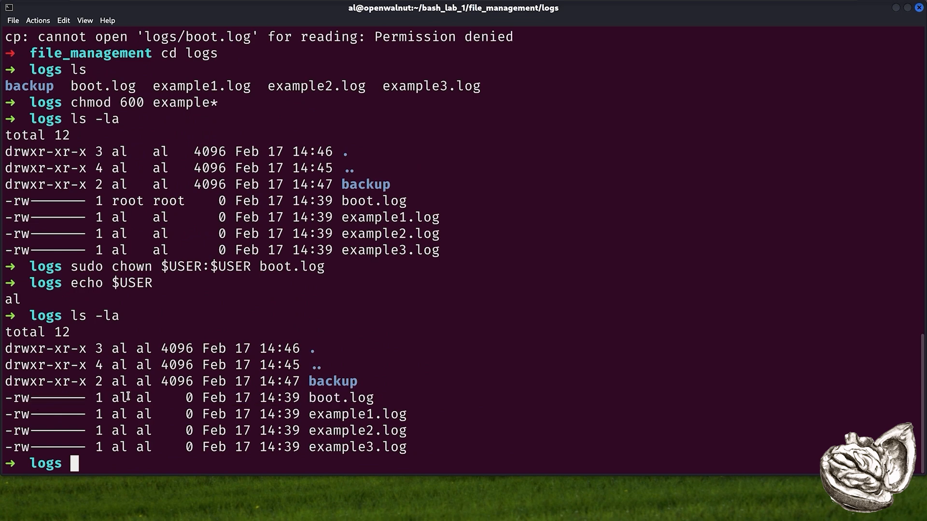
mouse_move(431, 390)
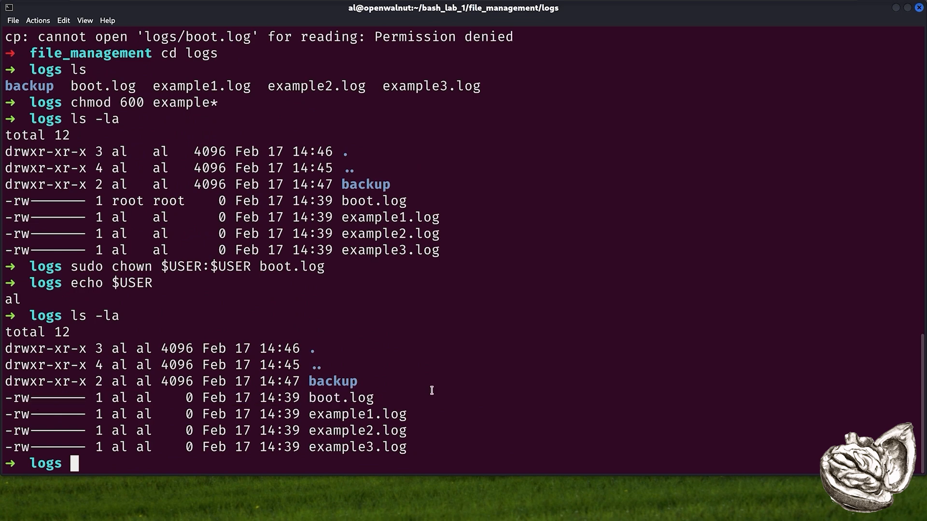
mouse_move(440, 399)
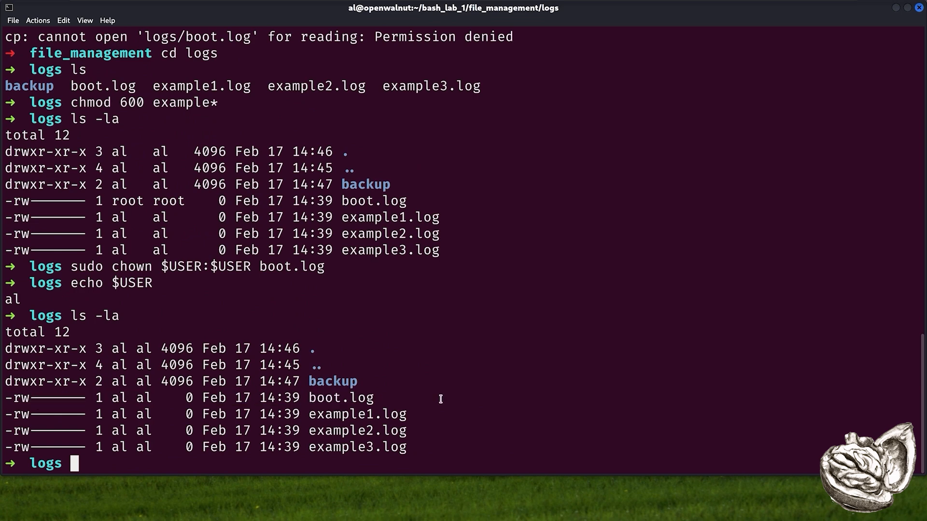